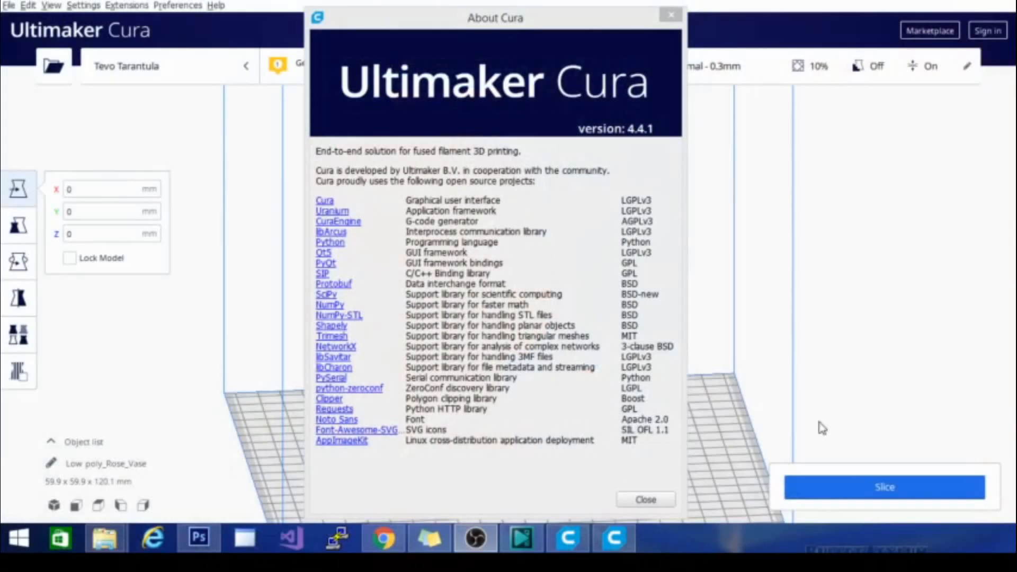
{"action": "mouse_move", "coordinate": [580, 378]}
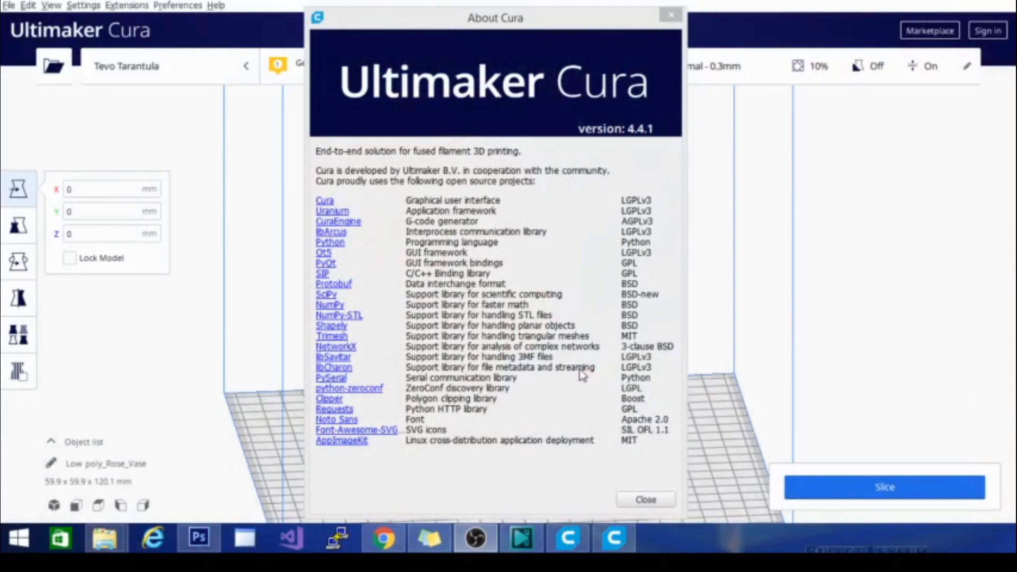
{"action": "mouse_move", "coordinate": [422, 294]}
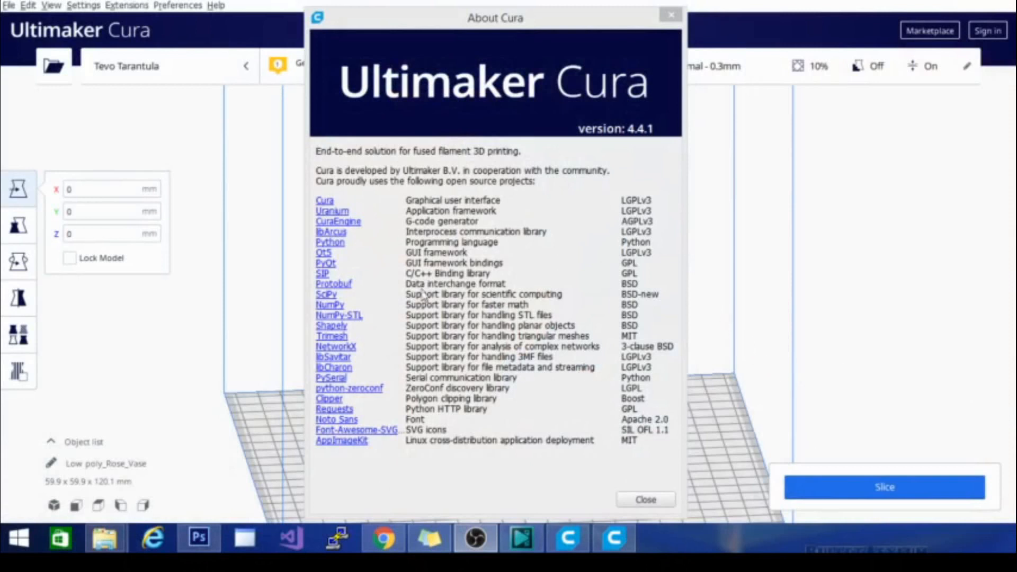
{"action": "mouse_move", "coordinate": [528, 273]}
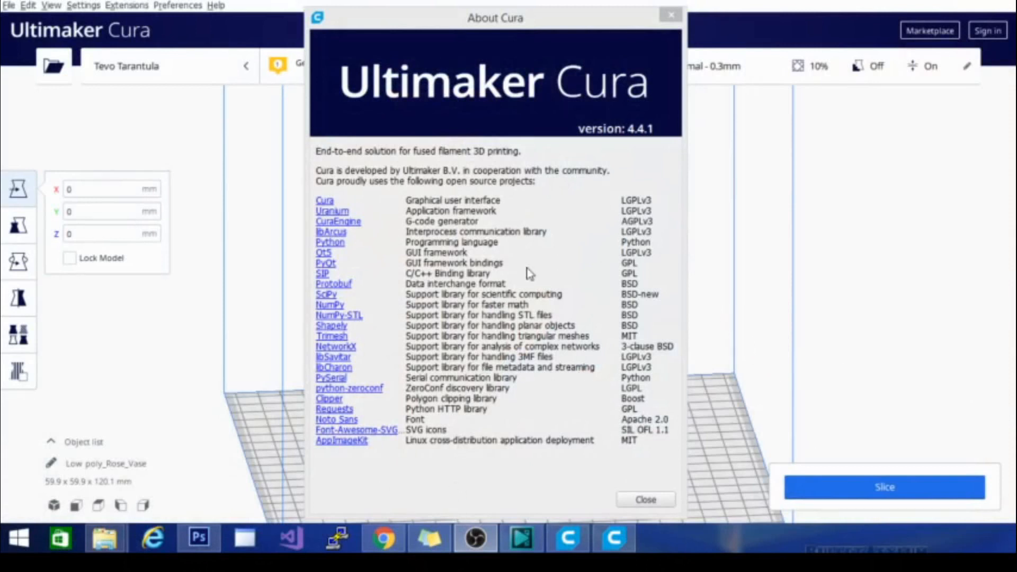
{"action": "mouse_move", "coordinate": [566, 253]}
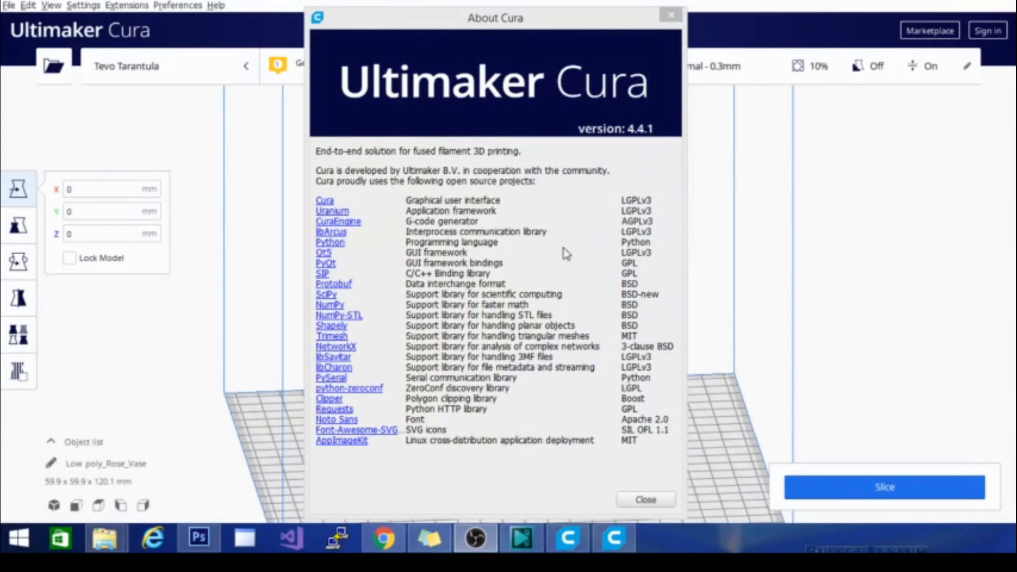
{"action": "mouse_move", "coordinate": [663, 134]}
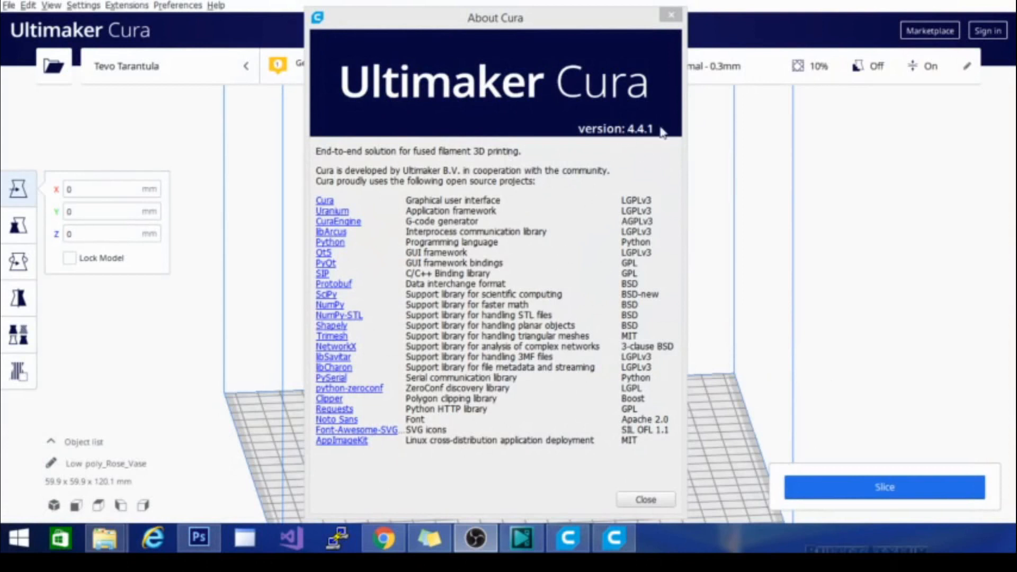
Show the What's New release notes for versions 4.4.1 and 4.4.0 from Help.
{"action": "left_click", "coordinate": [216, 5]}
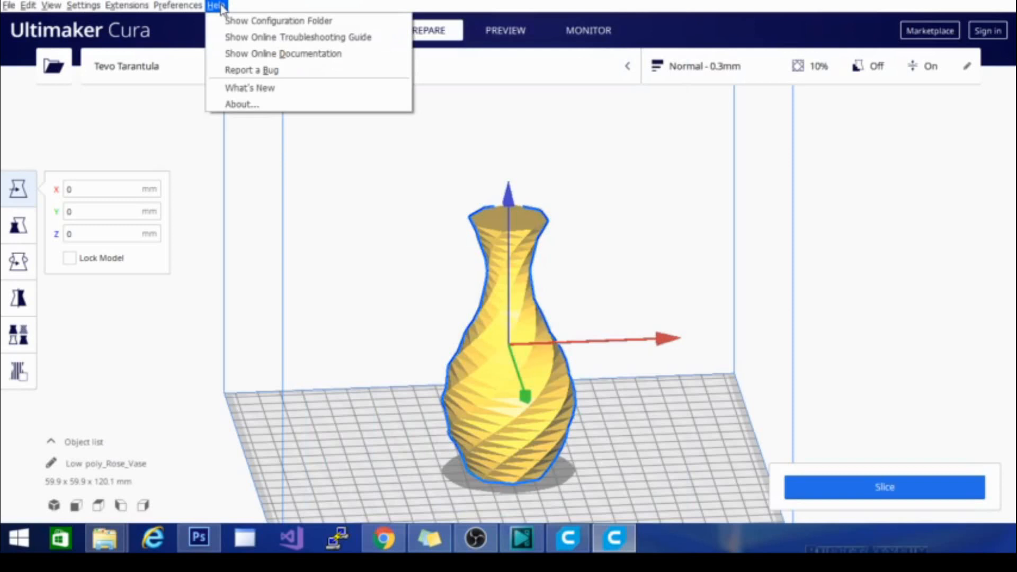
{"action": "left_click", "coordinate": [250, 88]}
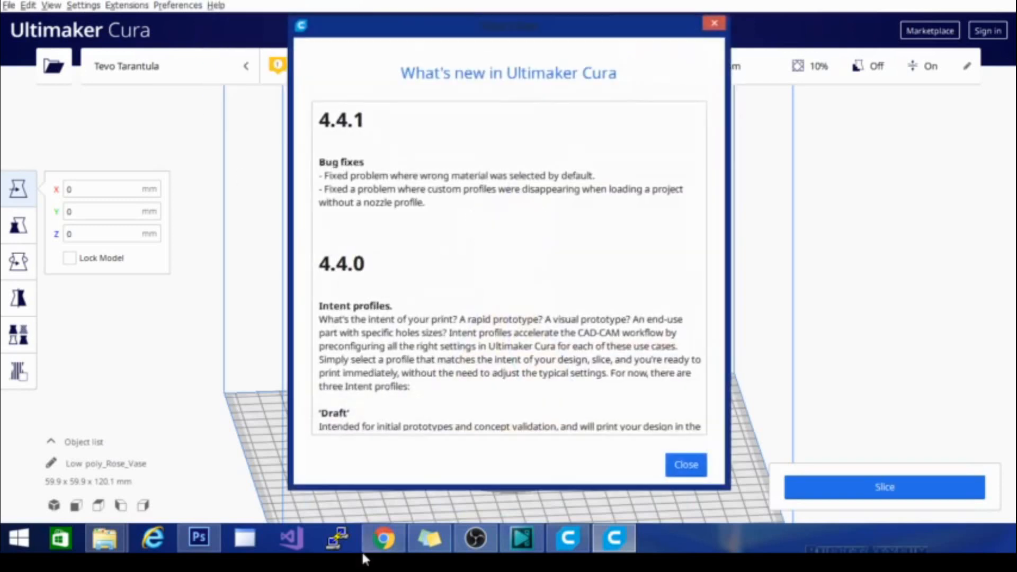
{"action": "mouse_move", "coordinate": [638, 164]}
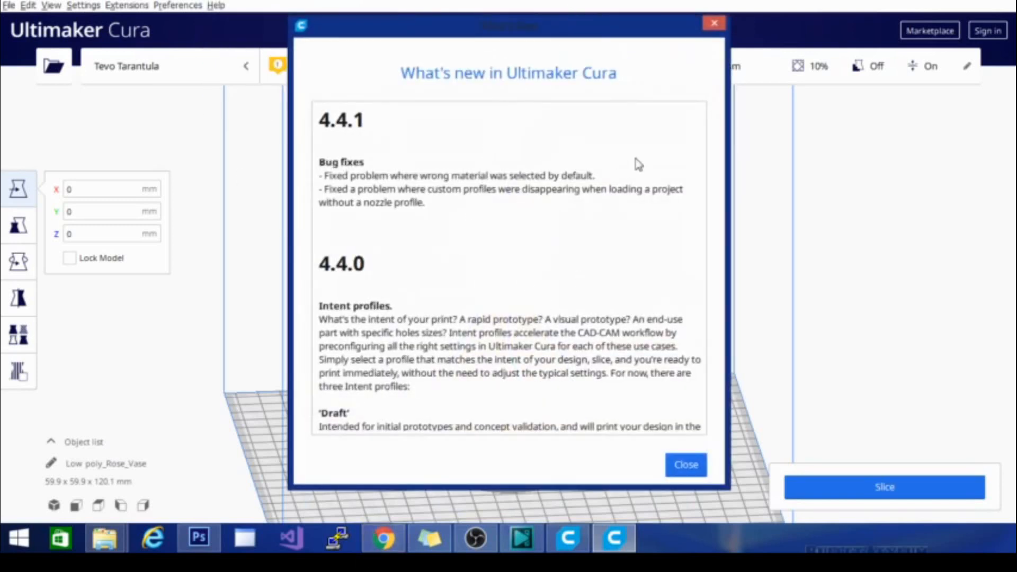
Close the current notes and show the What's New notes for the 4.5.0 beta.
{"action": "left_click", "coordinate": [687, 465]}
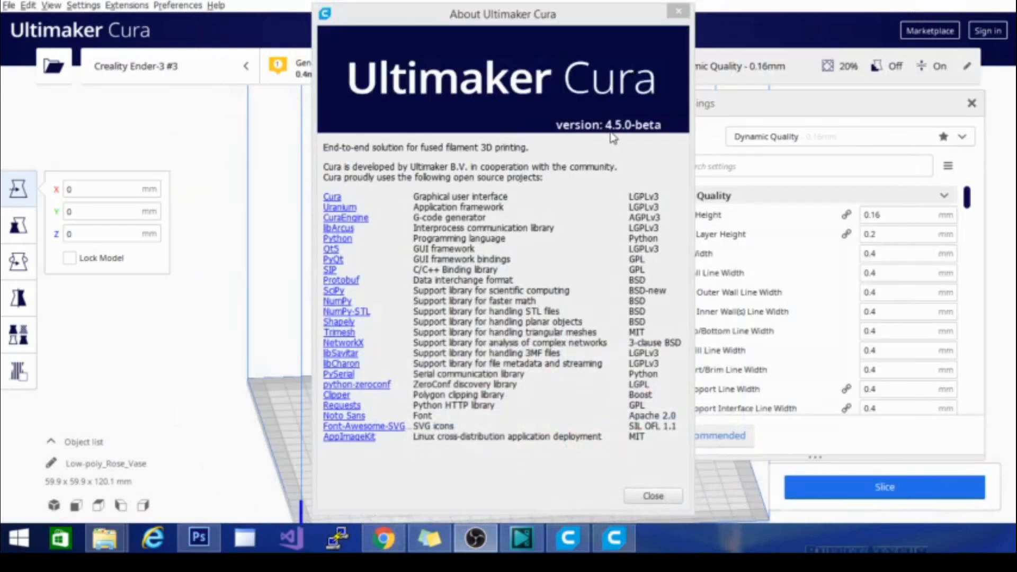
{"action": "mouse_move", "coordinate": [668, 137]}
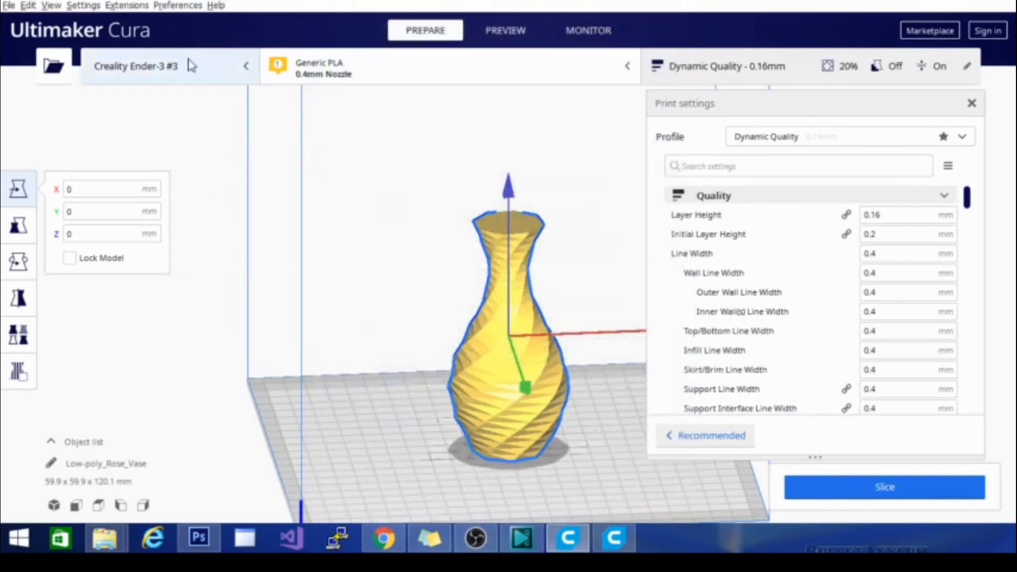
{"action": "left_click", "coordinate": [225, 5]}
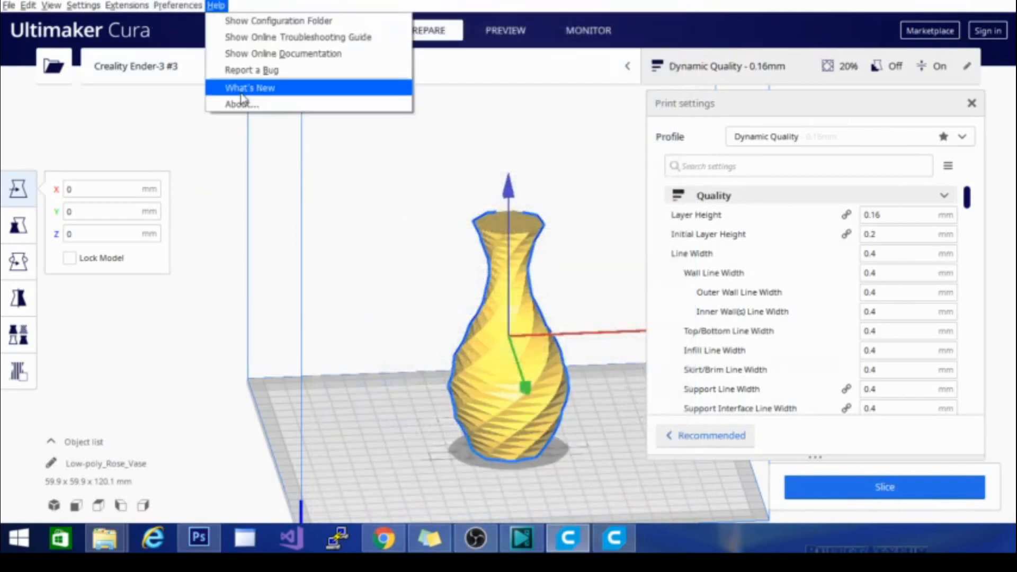
{"action": "left_click", "coordinate": [250, 87]}
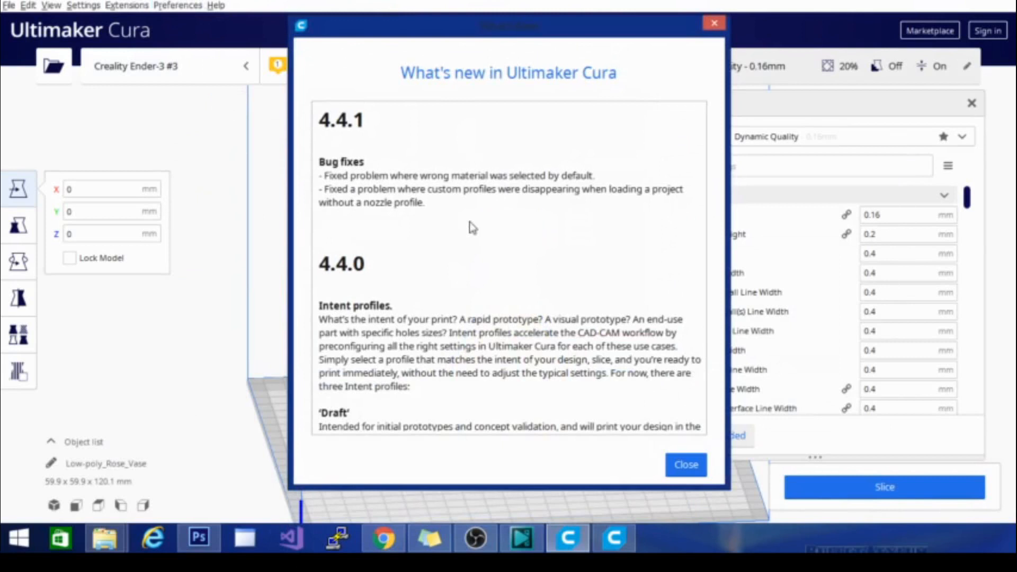
{"action": "mouse_move", "coordinate": [414, 179]}
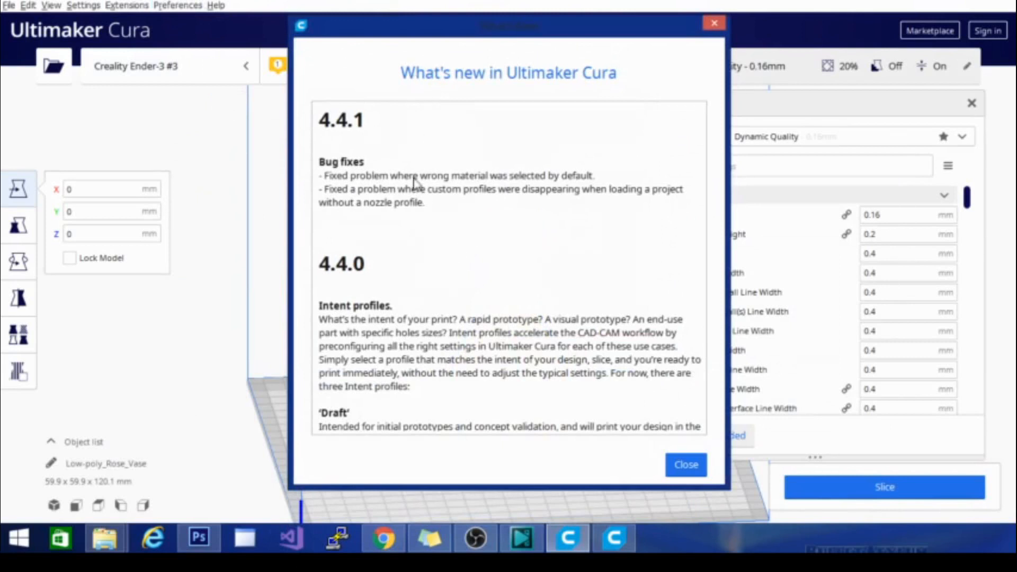
{"action": "mouse_move", "coordinate": [456, 207]}
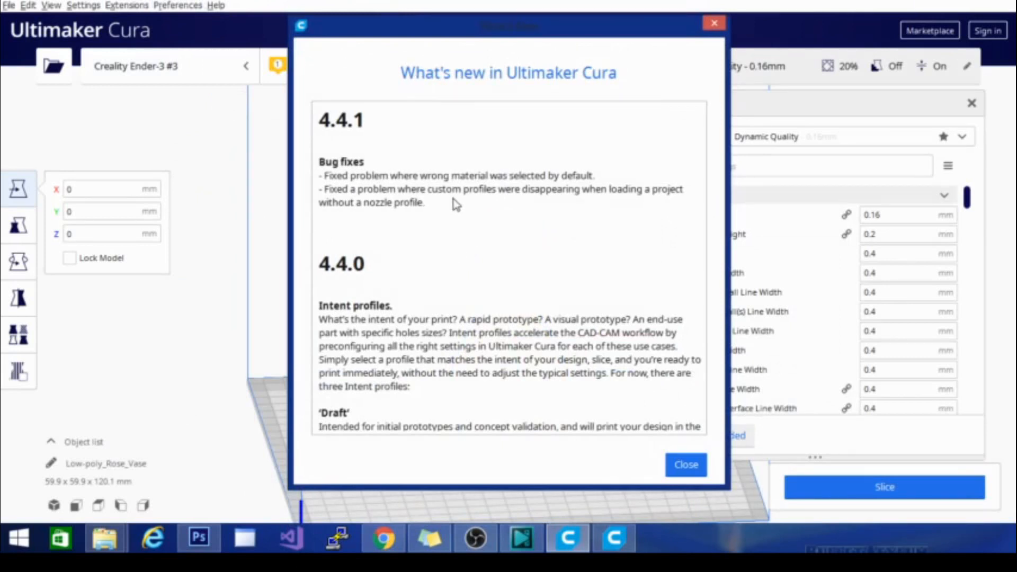
{"action": "mouse_move", "coordinate": [578, 254]}
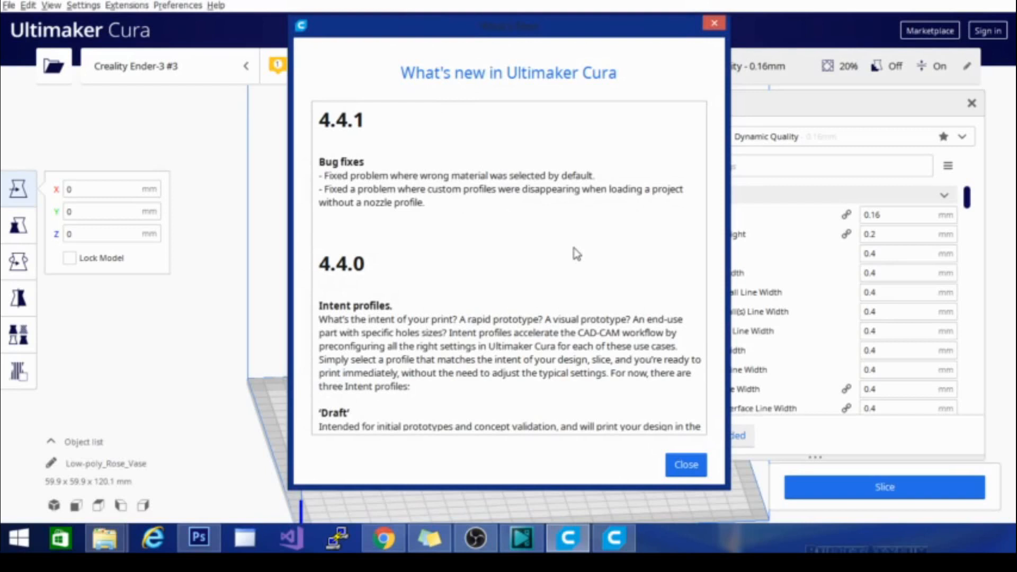
{"action": "mouse_move", "coordinate": [570, 258]}
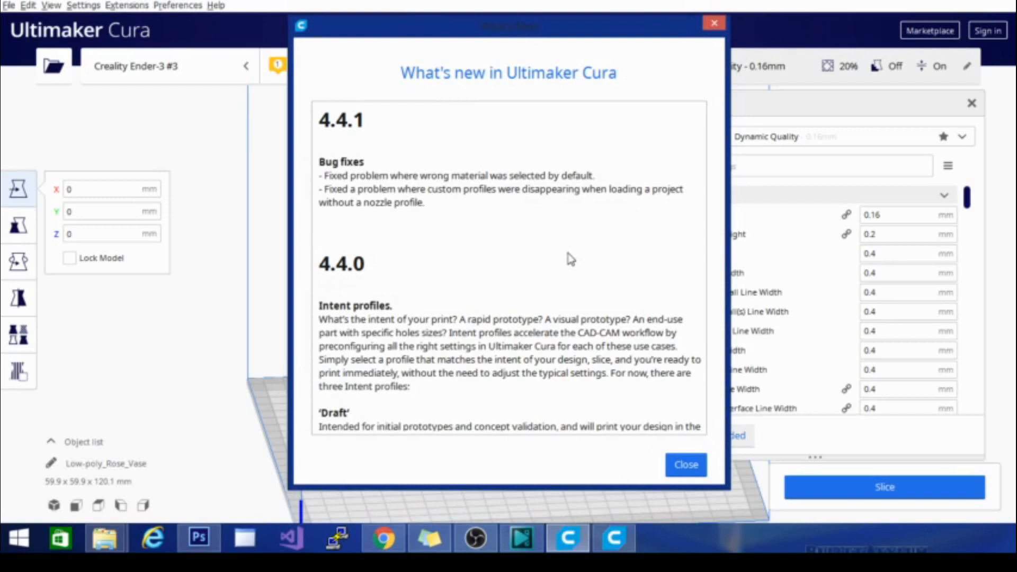
{"action": "mouse_move", "coordinate": [536, 33]}
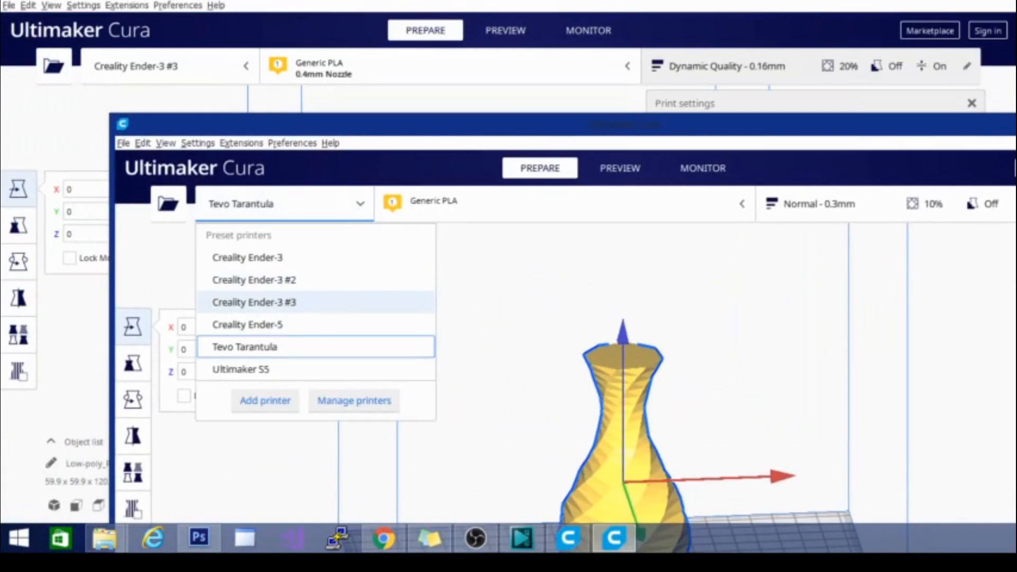
{"action": "mouse_move", "coordinate": [506, 61]}
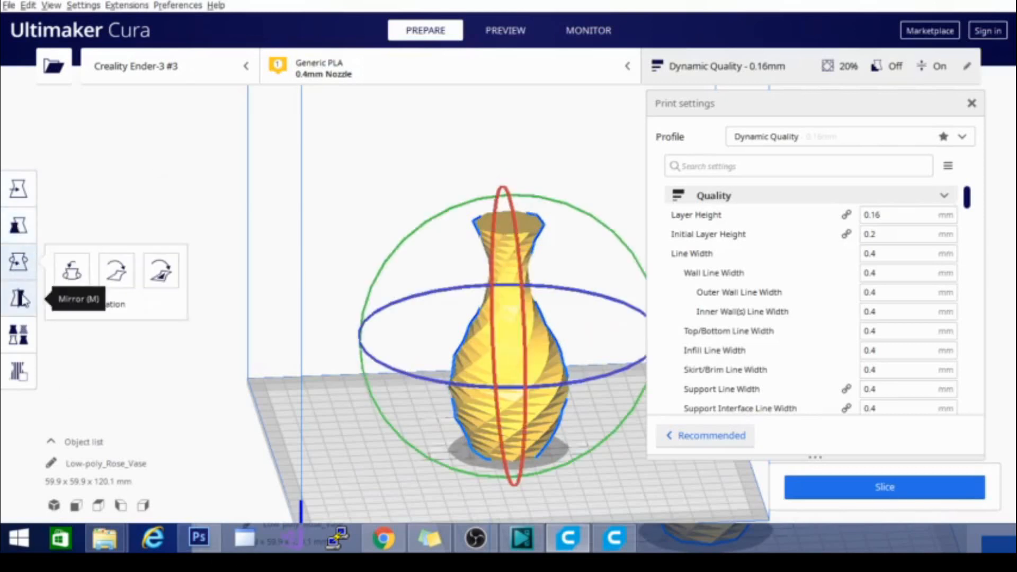
Choose the Mirror tool, deselect the rose vase, then select it again.
{"action": "left_click", "coordinate": [19, 298]}
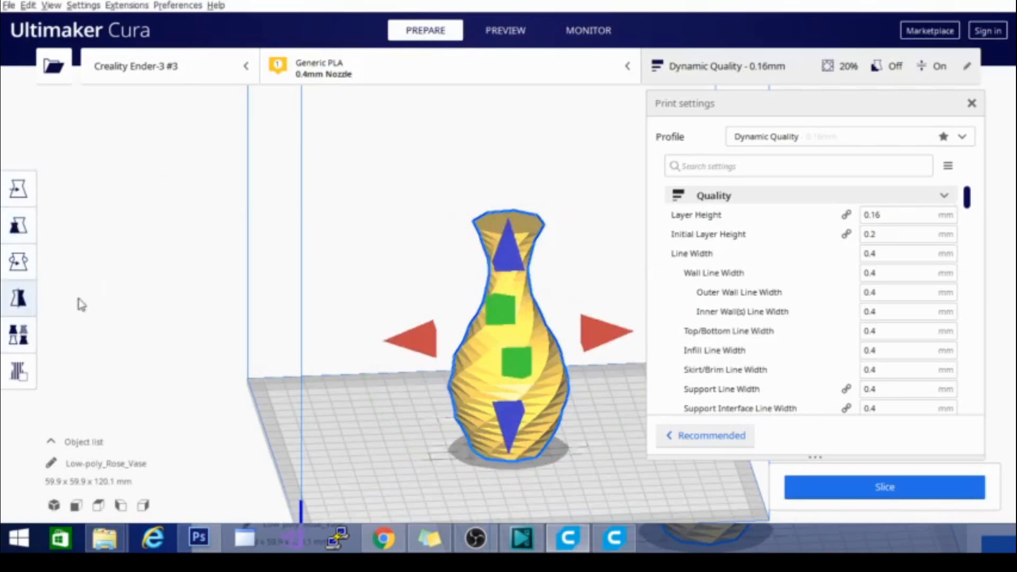
{"action": "mouse_move", "coordinate": [157, 318]}
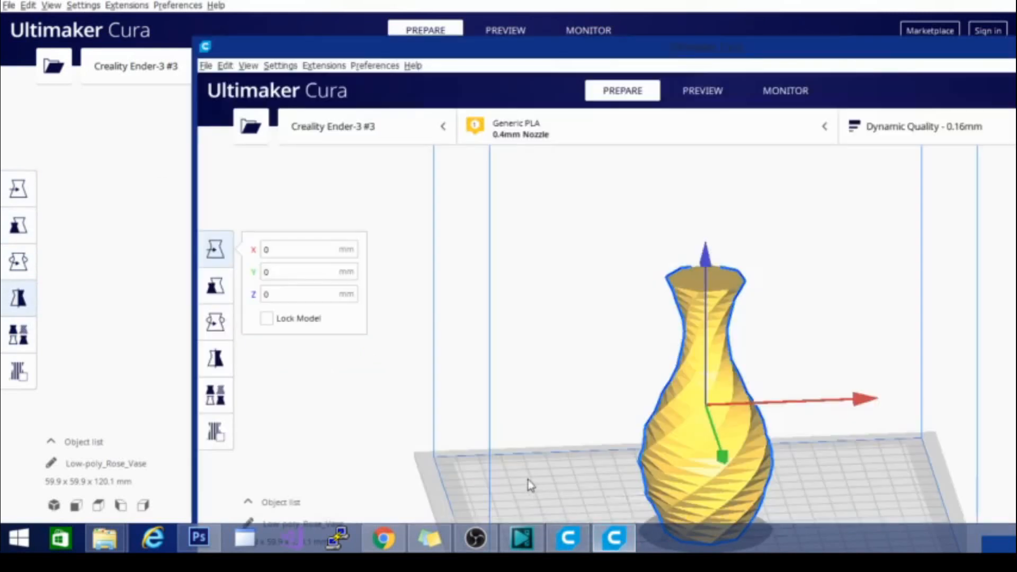
{"action": "left_click", "coordinate": [921, 126]}
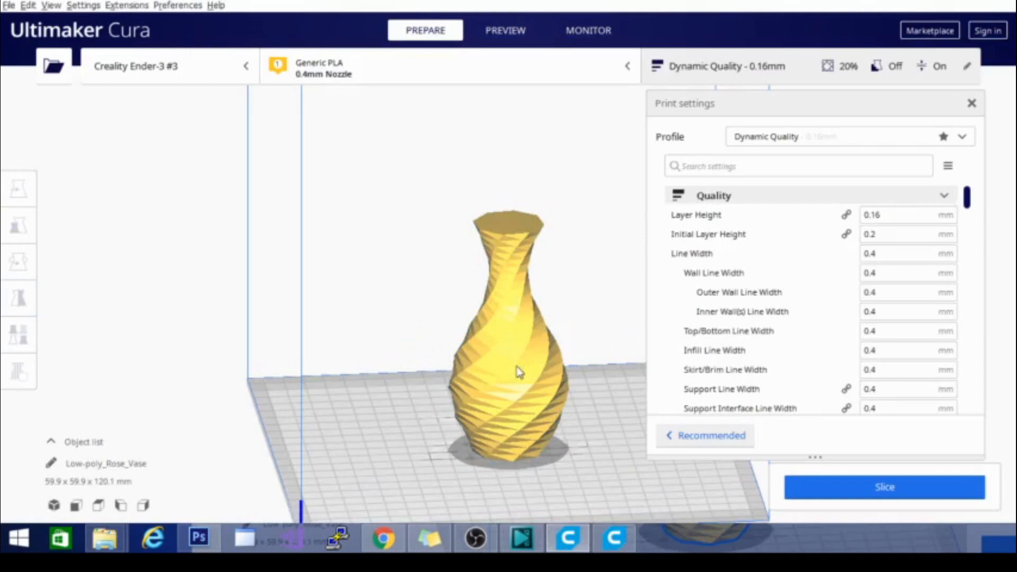
{"action": "left_click", "coordinate": [18, 298]}
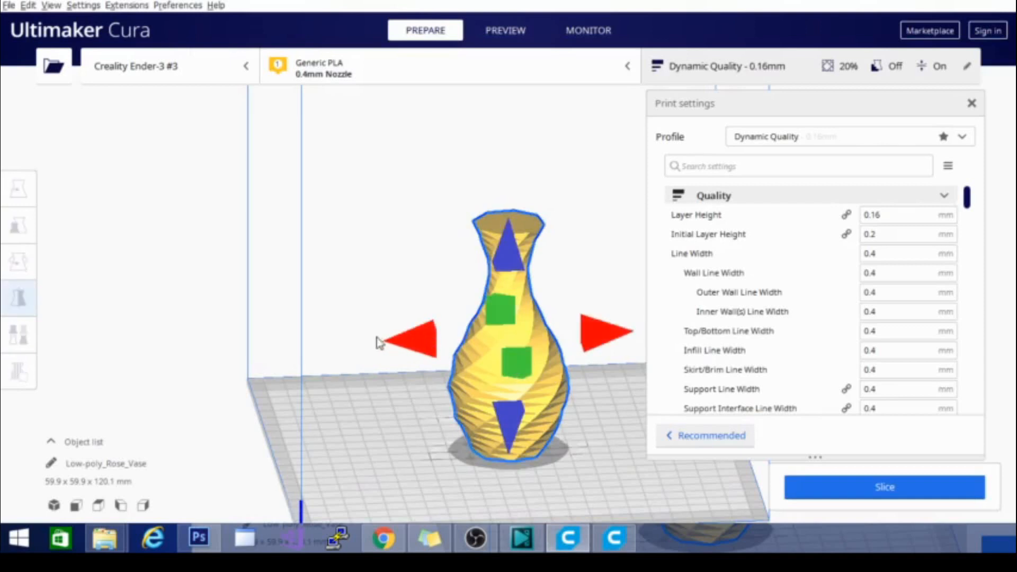
{"action": "mouse_move", "coordinate": [595, 346]}
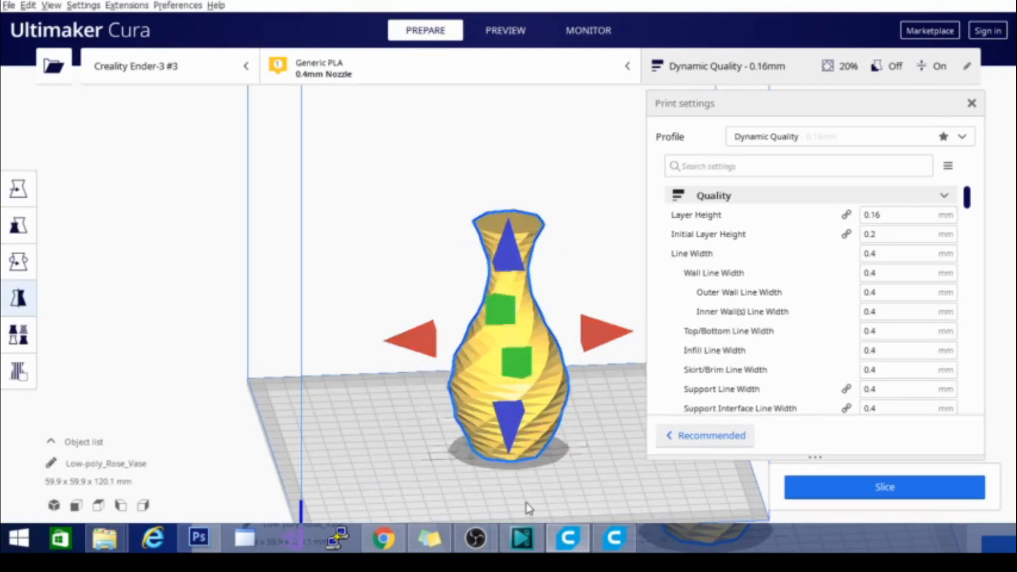
{"action": "mouse_move", "coordinate": [430, 362]}
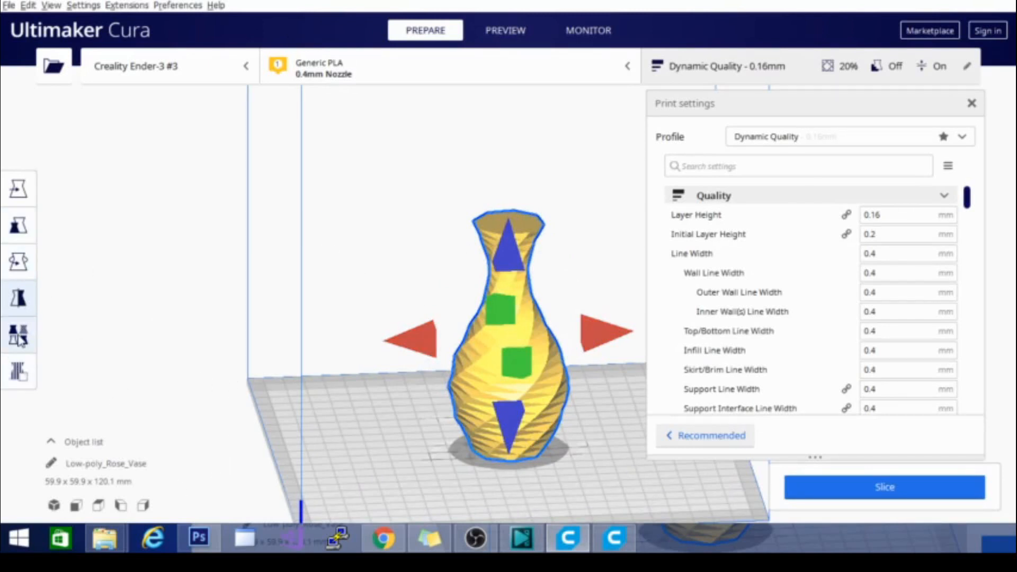
{"action": "left_click", "coordinate": [20, 335]}
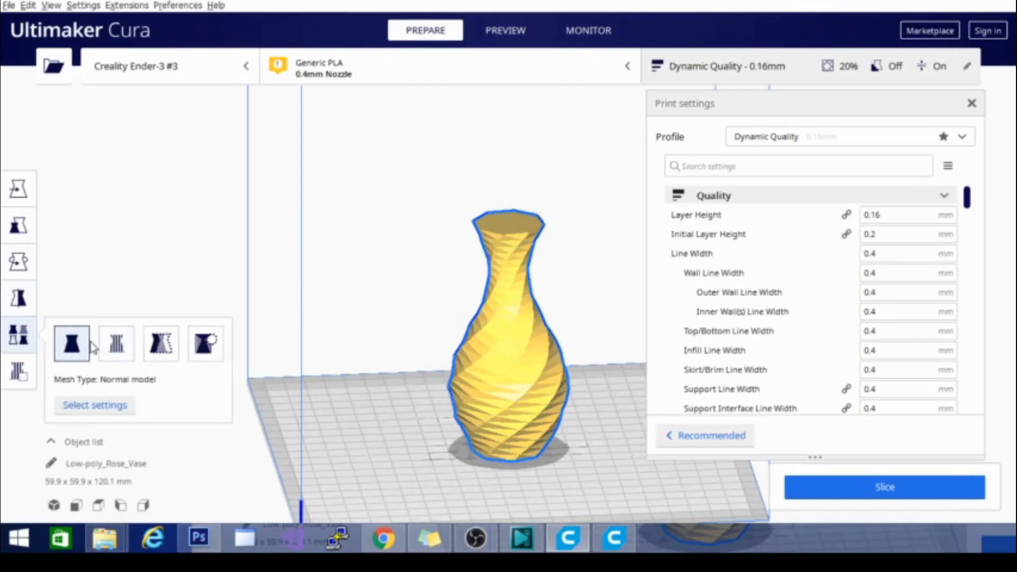
{"action": "mouse_move", "coordinate": [72, 343]}
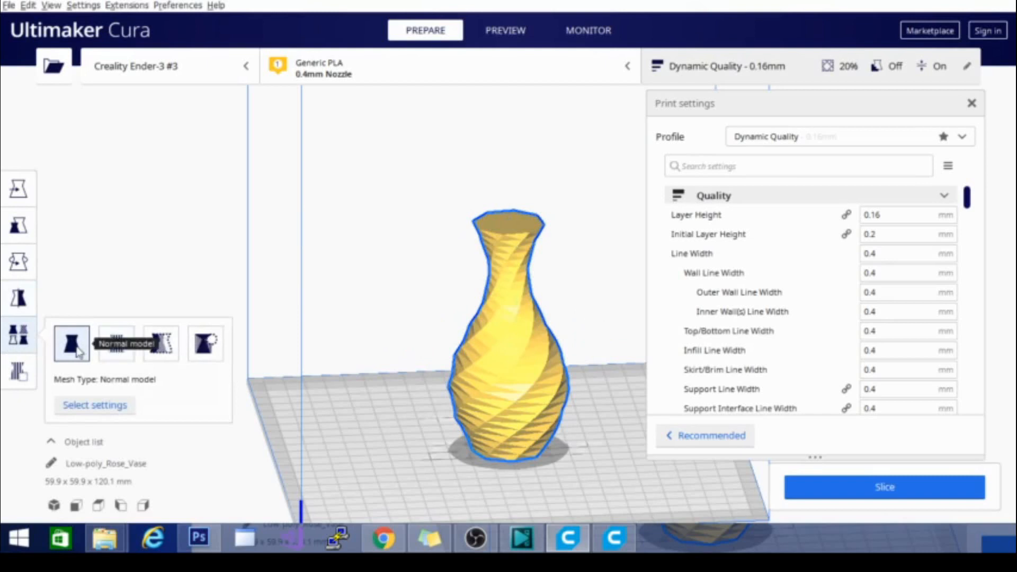
{"action": "mouse_move", "coordinate": [161, 343]}
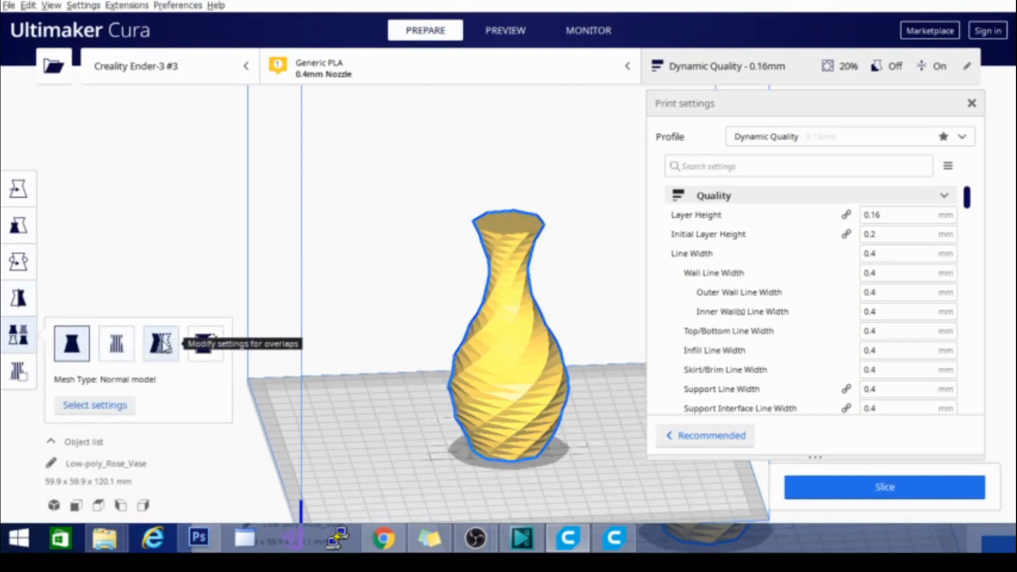
{"action": "mouse_move", "coordinate": [204, 344]}
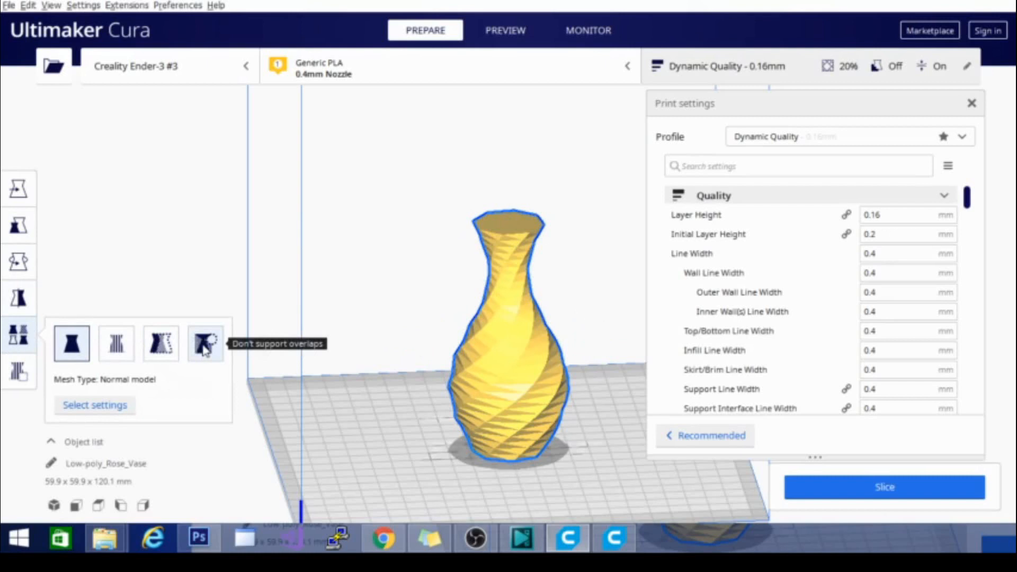
{"action": "mouse_move", "coordinate": [93, 390]}
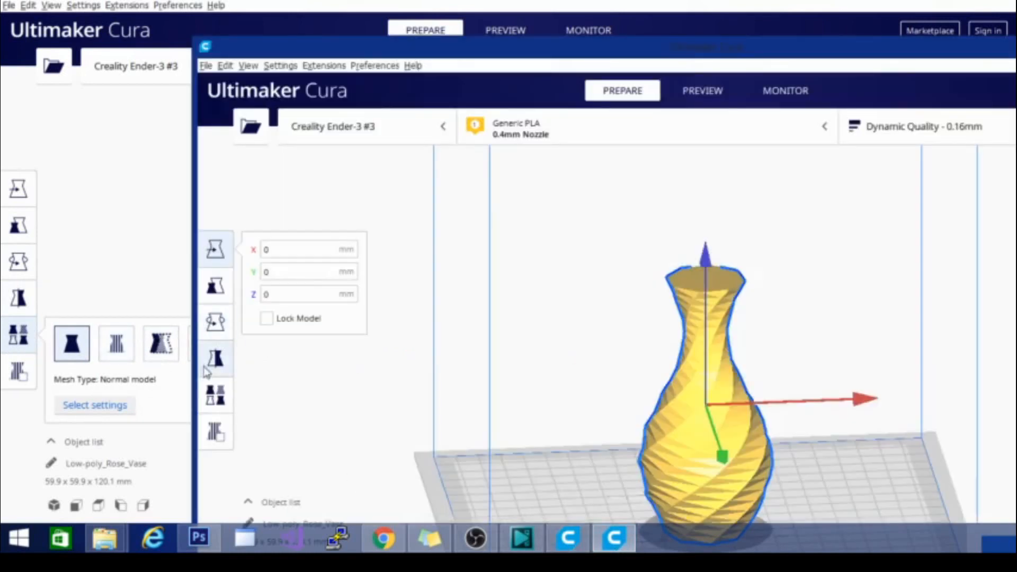
{"action": "left_click", "coordinate": [217, 395]}
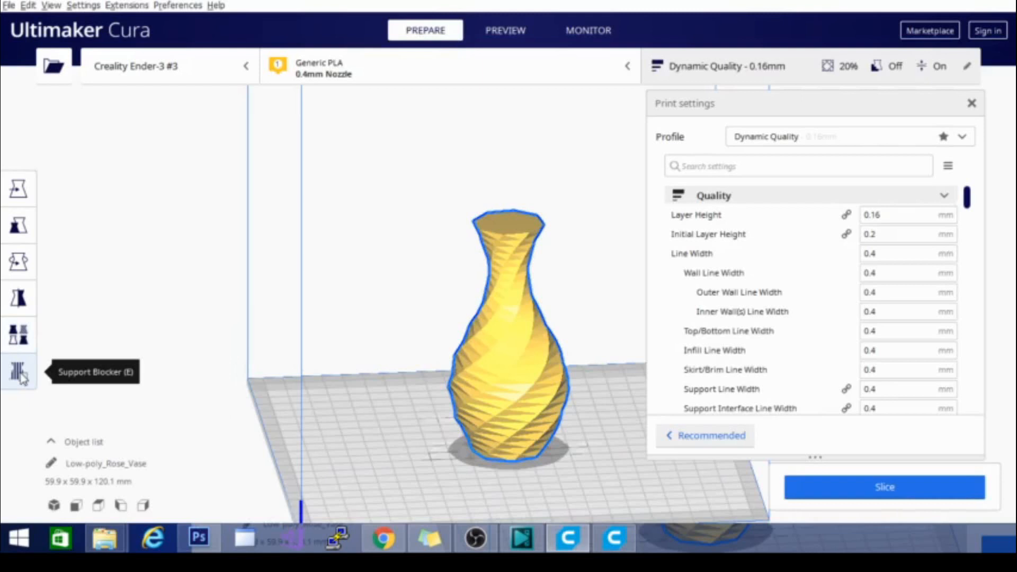
{"action": "left_click", "coordinate": [18, 188]}
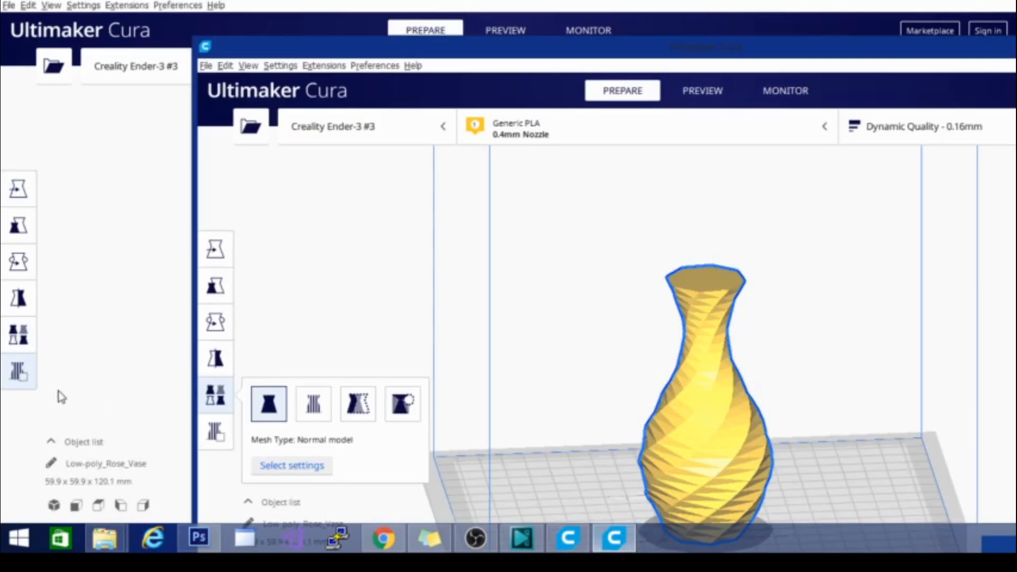
{"action": "mouse_move", "coordinate": [225, 439]}
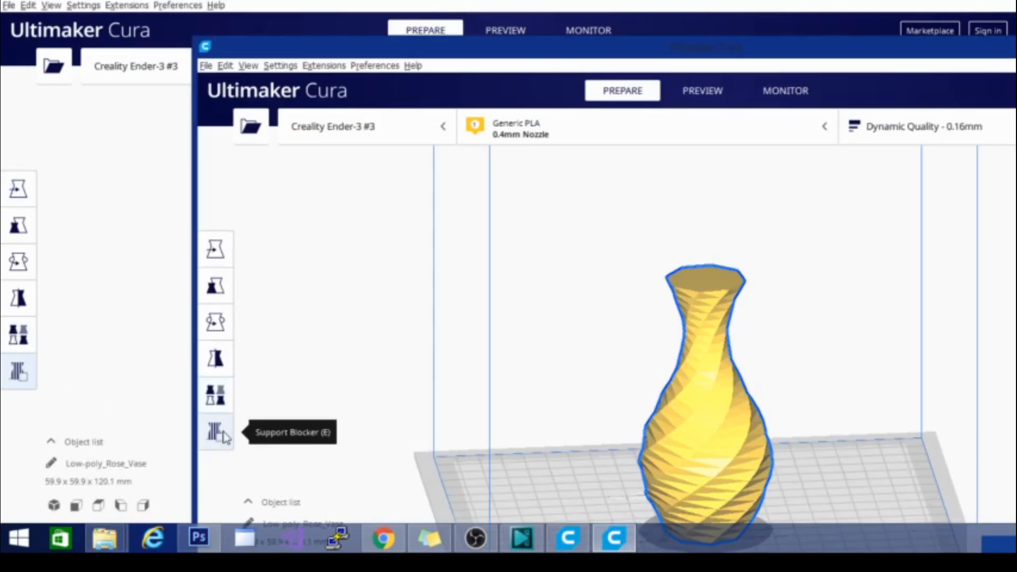
{"action": "mouse_move", "coordinate": [570, 101]}
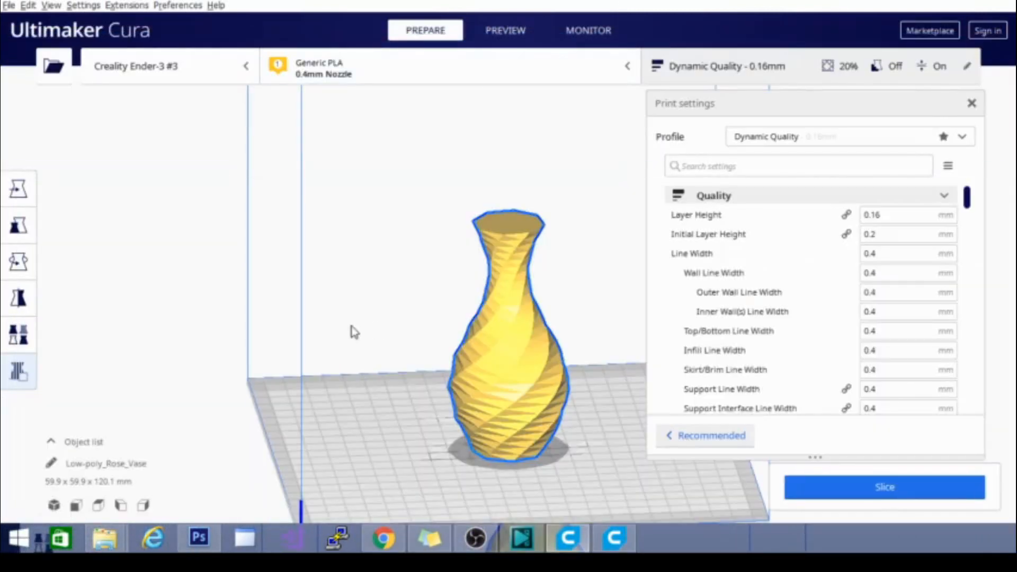
Browse the Settings, View and Help menus in both the beta and original Cura windows.
{"action": "left_click", "coordinate": [83, 6]}
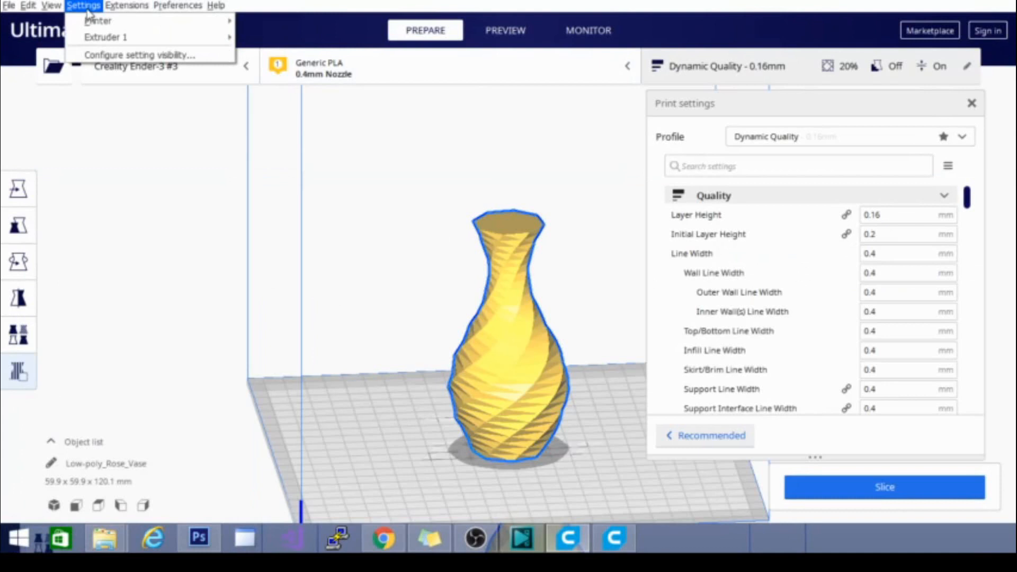
{"action": "mouse_move", "coordinate": [97, 24]}
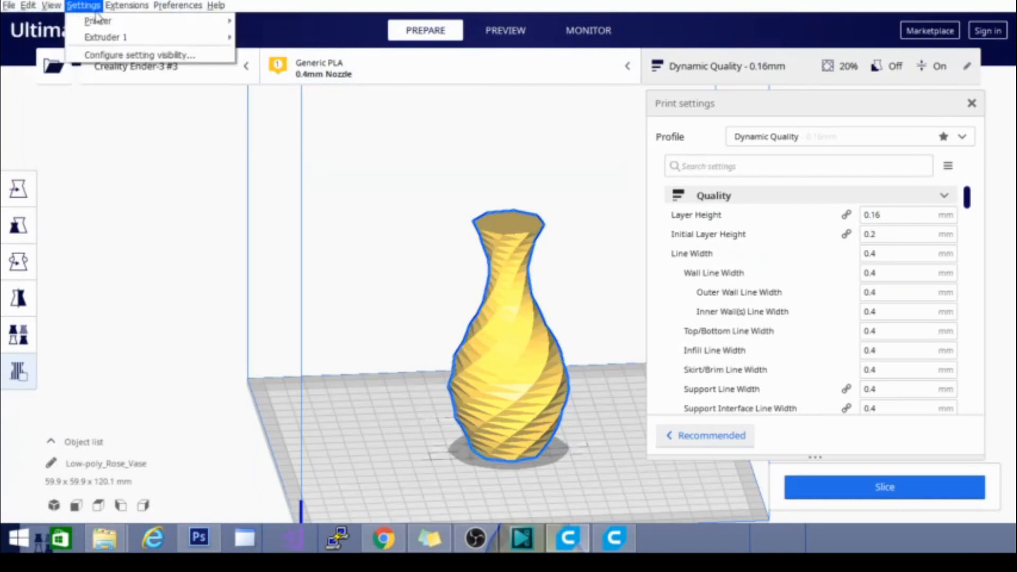
{"action": "left_click", "coordinate": [49, 5]}
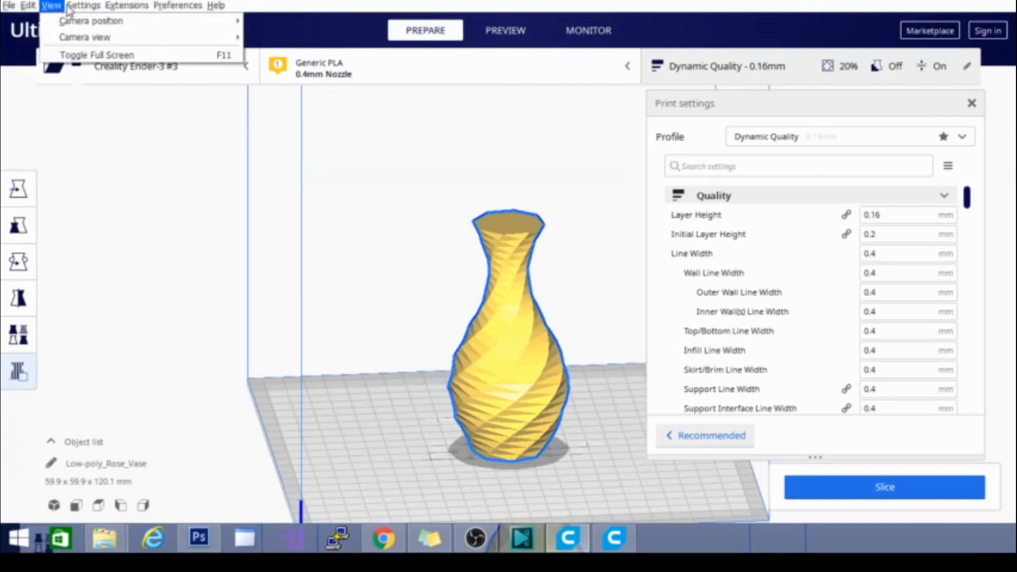
{"action": "left_click", "coordinate": [614, 539]}
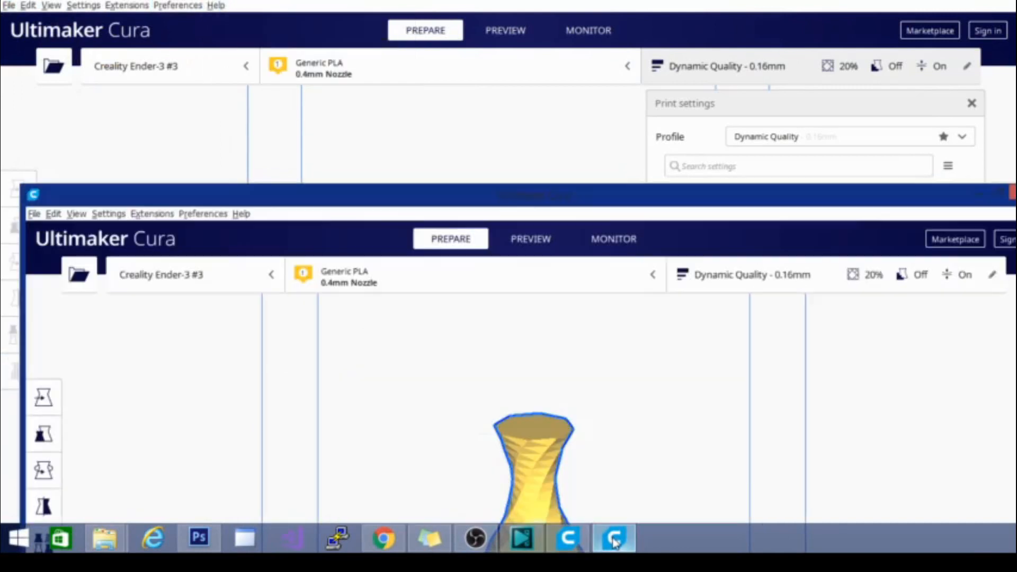
{"action": "left_click", "coordinate": [242, 214]}
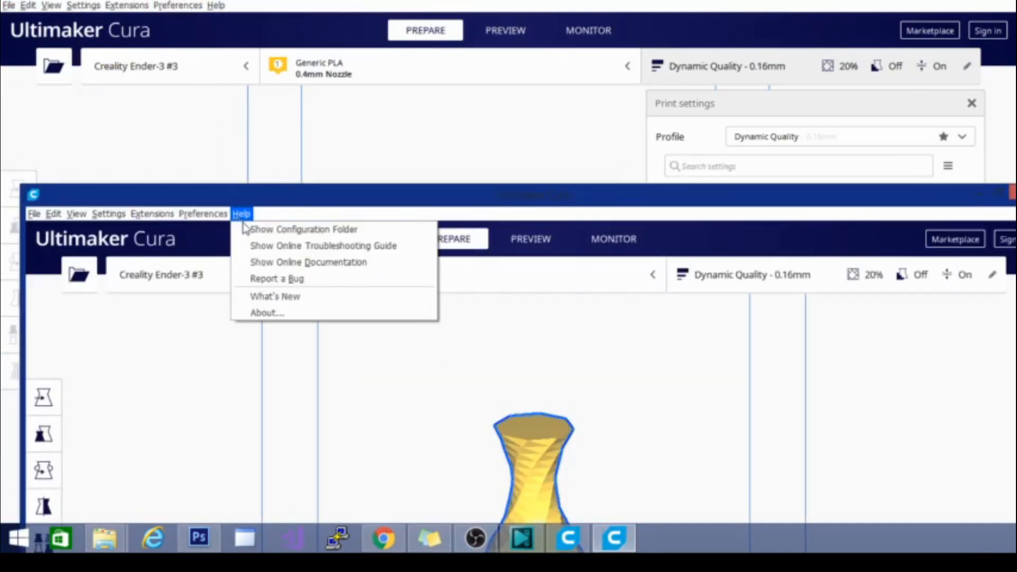
{"action": "mouse_move", "coordinate": [274, 297]}
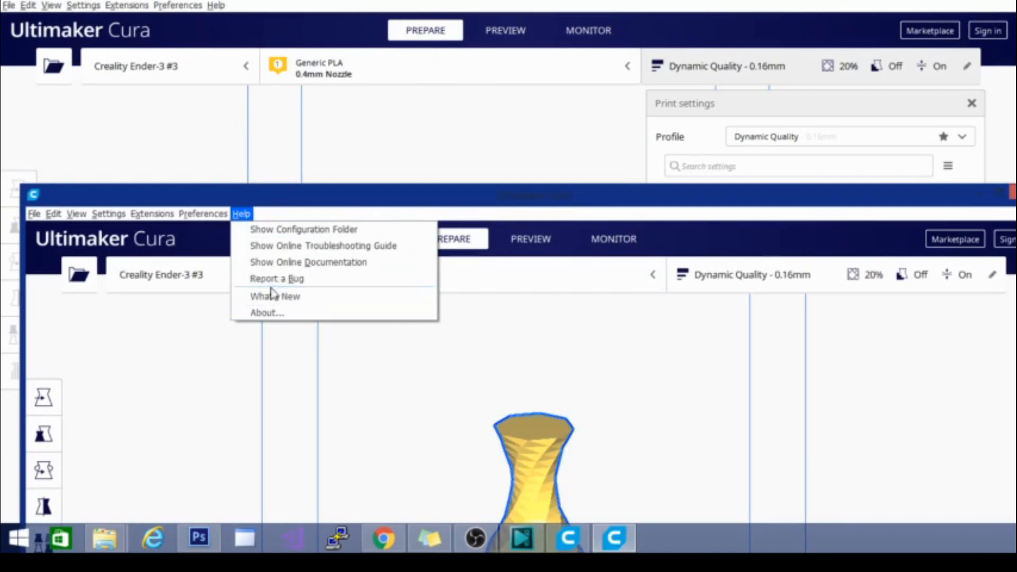
{"action": "mouse_move", "coordinate": [287, 288]}
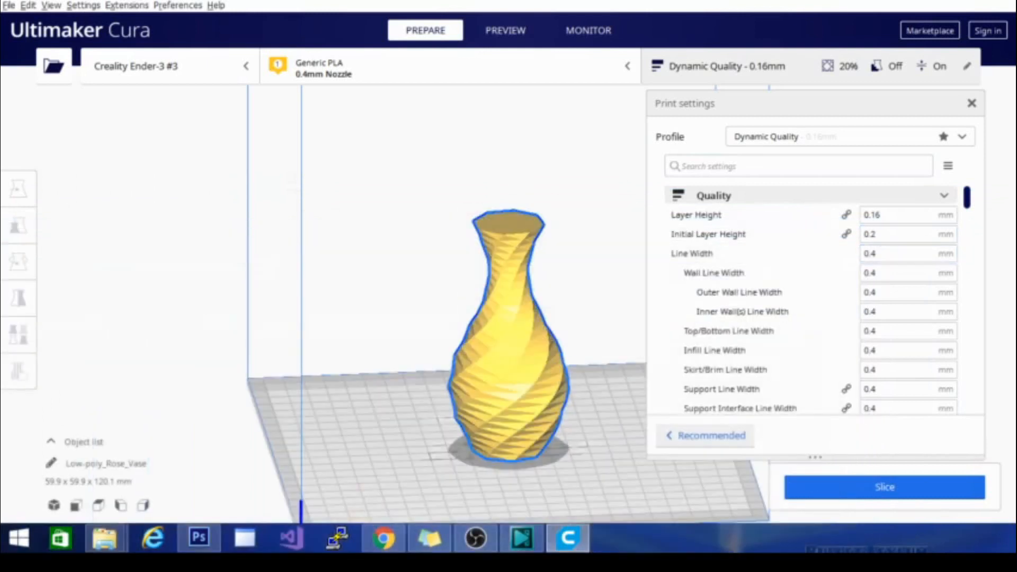
{"action": "left_click", "coordinate": [216, 5]}
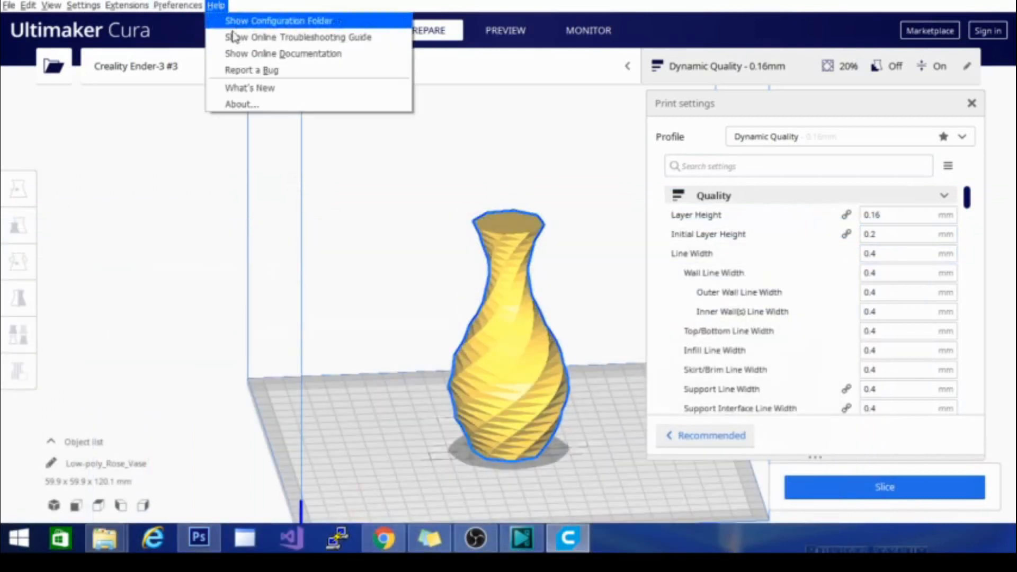
{"action": "mouse_move", "coordinate": [261, 102]}
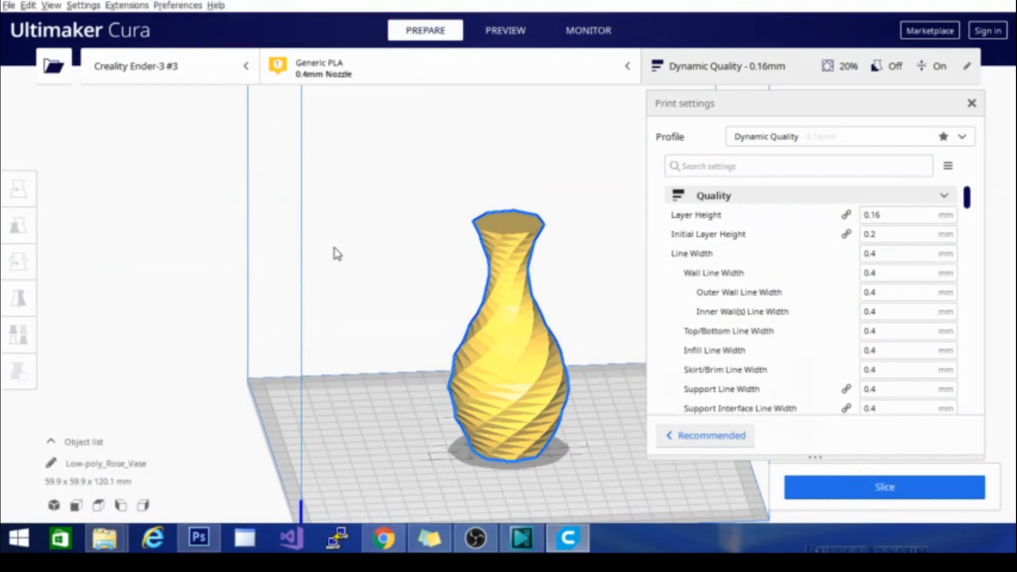
Orbit the camera to look down on the vase and build plate from above.
{"action": "left_click_drag", "start_coordinate": [333, 253], "coordinate": [574, 417]}
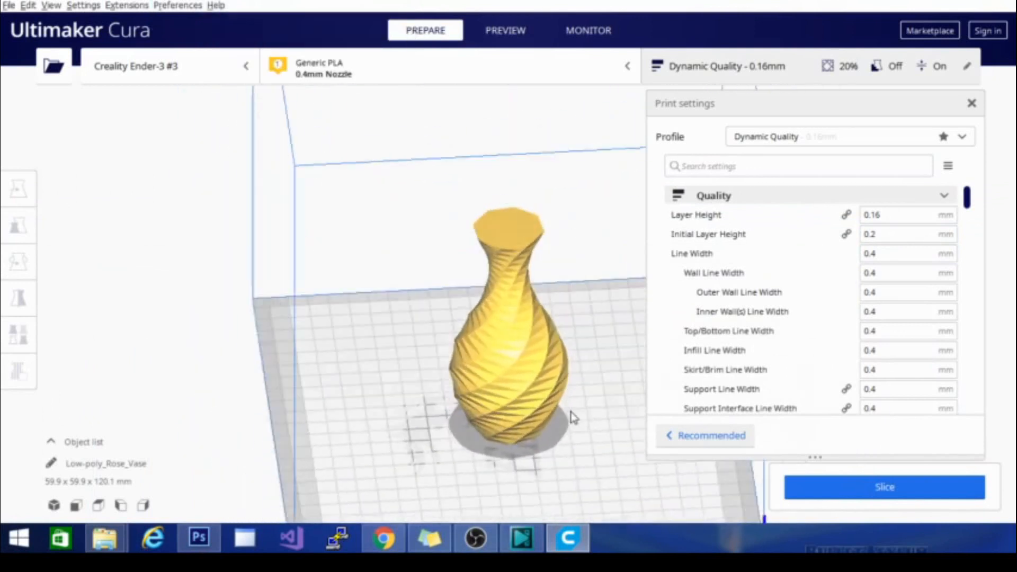
{"action": "left_click_drag", "start_coordinate": [575, 419], "coordinate": [499, 109]}
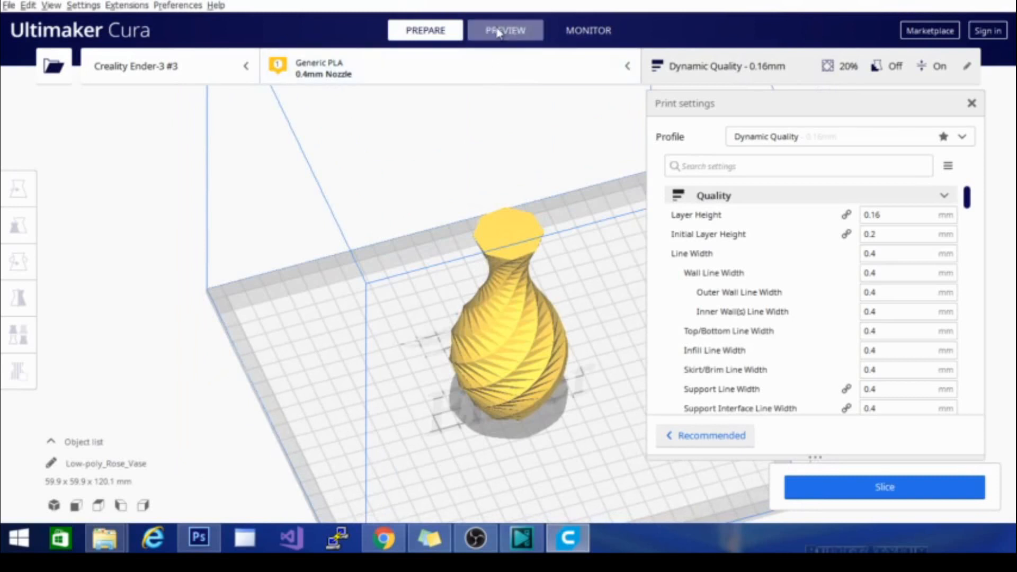
Slice the rose vase in Preview, estimating 5 hours 28 minutes and 58 g of filament.
{"action": "left_click", "coordinate": [504, 30]}
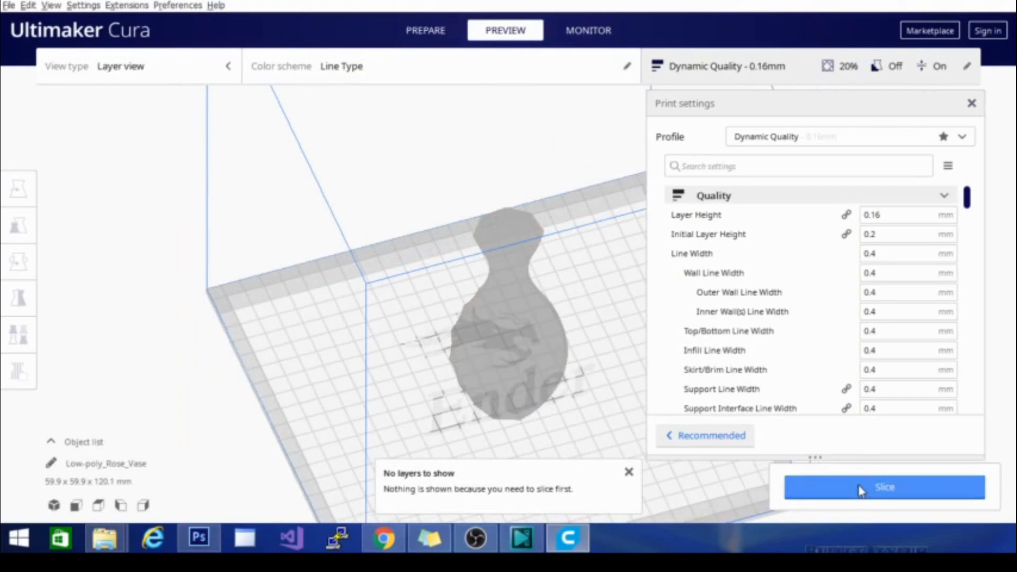
{"action": "left_click", "coordinate": [884, 502]}
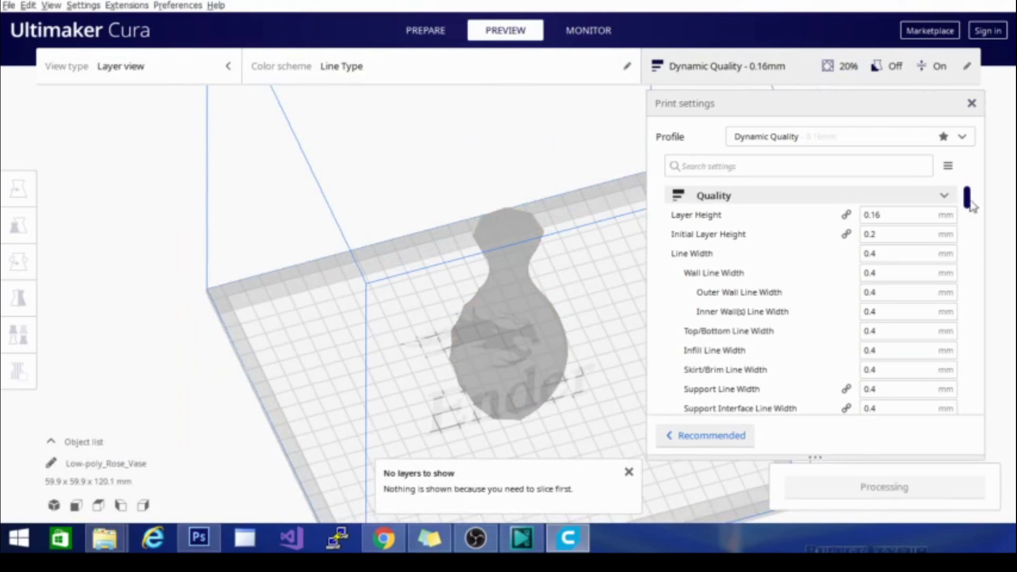
{"action": "left_click", "coordinate": [971, 104]}
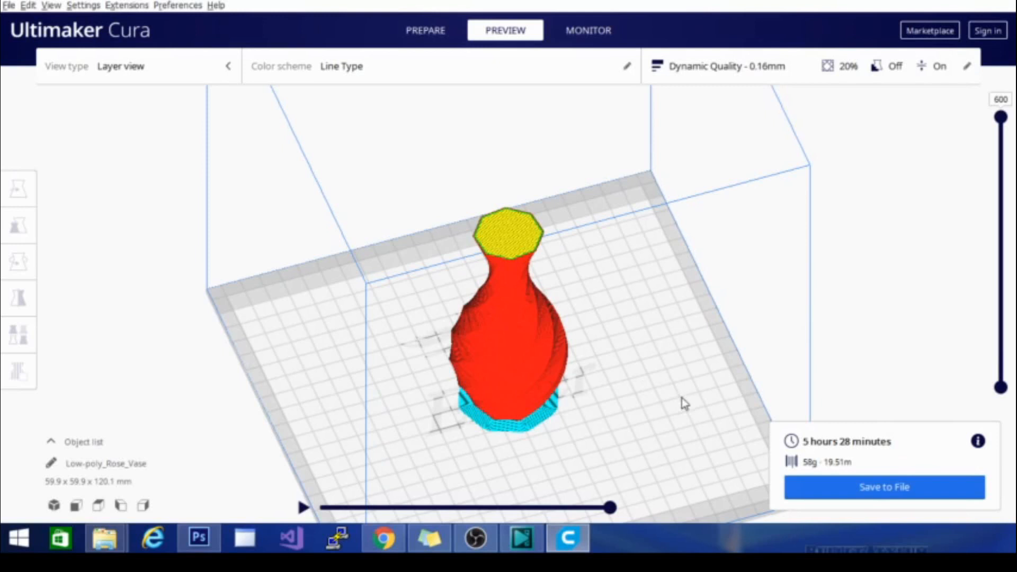
Face the sliced vase and scroll the custom print settings down to Special Modes.
{"action": "left_click_drag", "start_coordinate": [681, 402], "coordinate": [406, 281]}
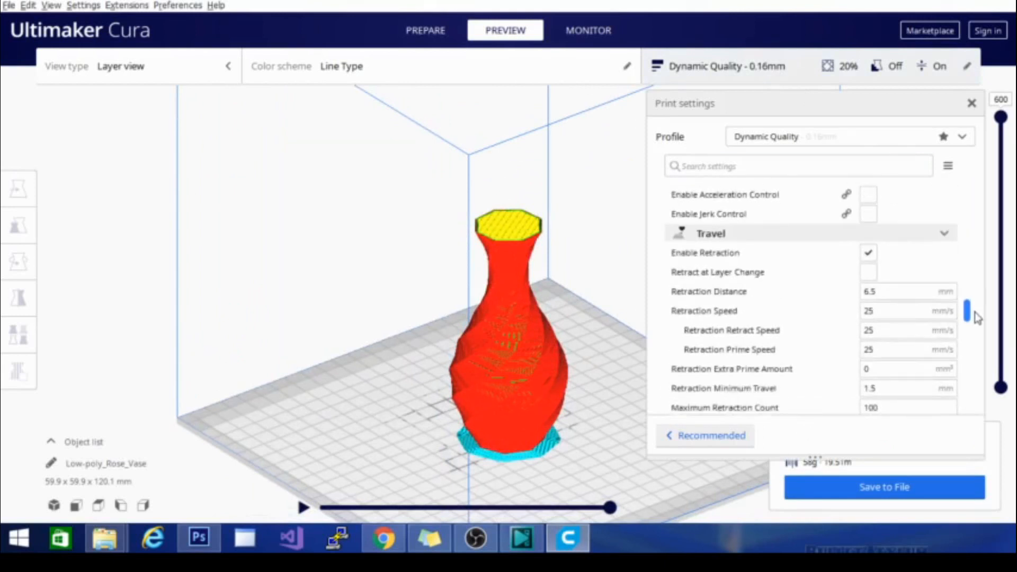
{"action": "scroll", "scroll_direction": "down", "scroll_amount": 3}
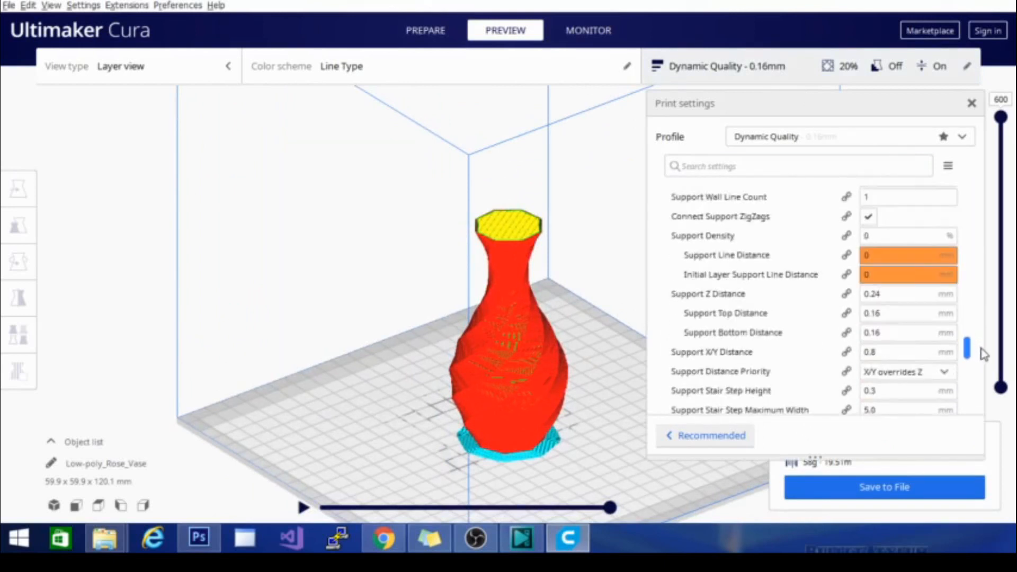
{"action": "scroll", "scroll_direction": "down", "scroll_amount": 3}
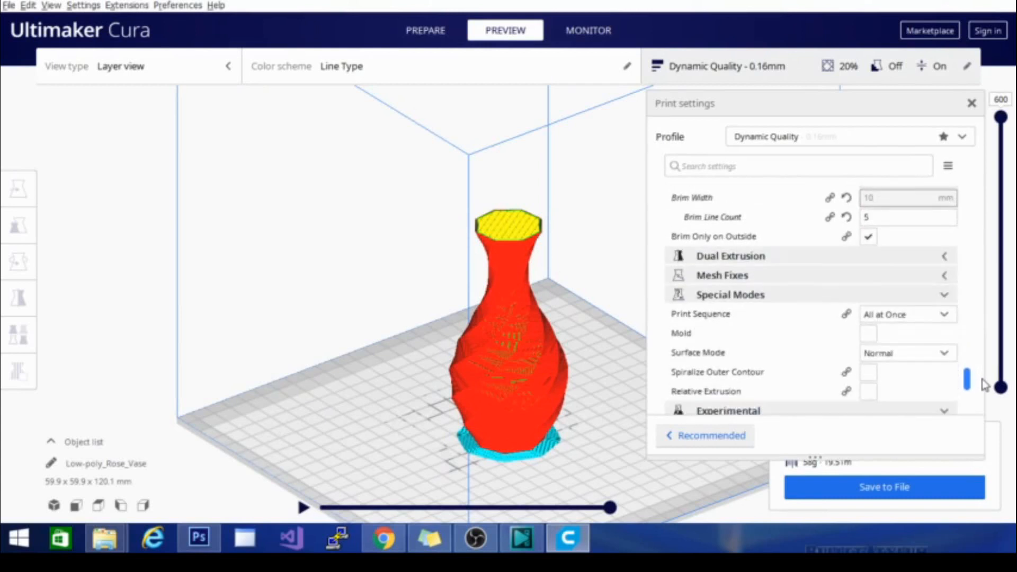
{"action": "scroll", "scroll_direction": "down", "scroll_amount": 3}
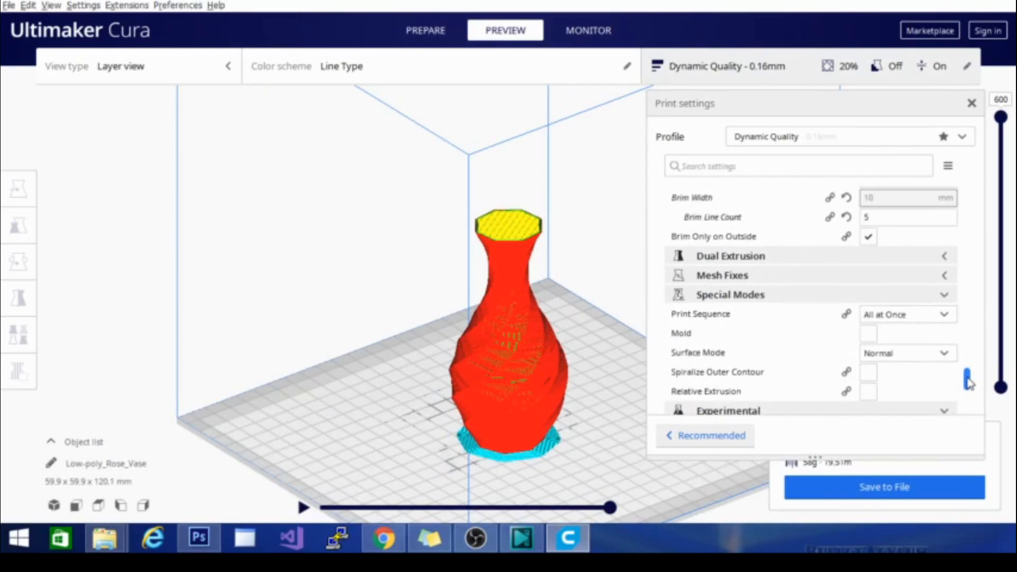
{"action": "mouse_move", "coordinate": [846, 379]}
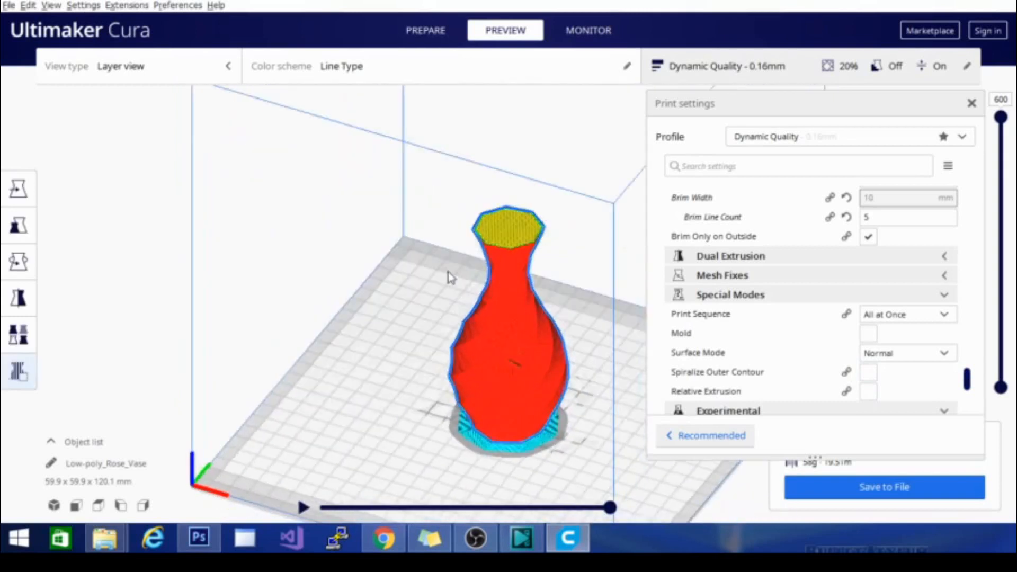
Scrub the layer slider down to layer 142 to expose the vase's triangular infill.
{"action": "left_click_drag", "start_coordinate": [611, 508], "coordinate": [547, 507]}
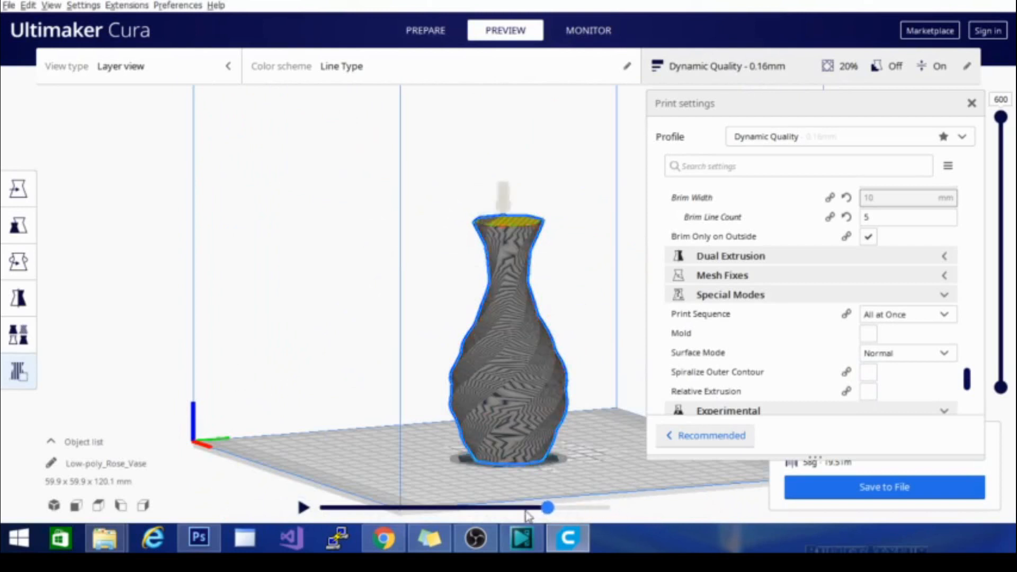
{"action": "left_click_drag", "start_coordinate": [547, 508], "coordinate": [321, 508]}
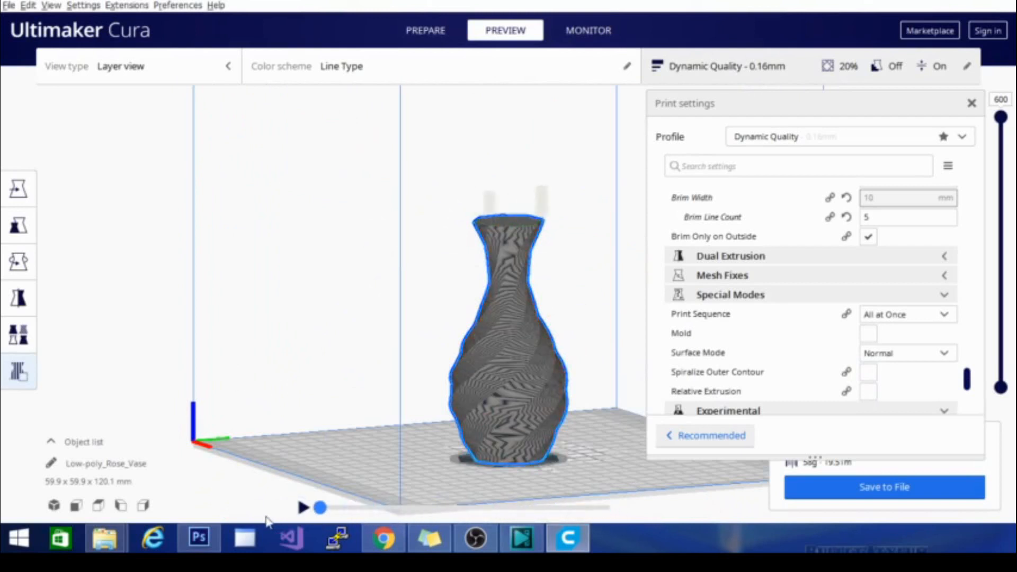
{"action": "left_click_drag", "start_coordinate": [322, 507], "coordinate": [365, 508]}
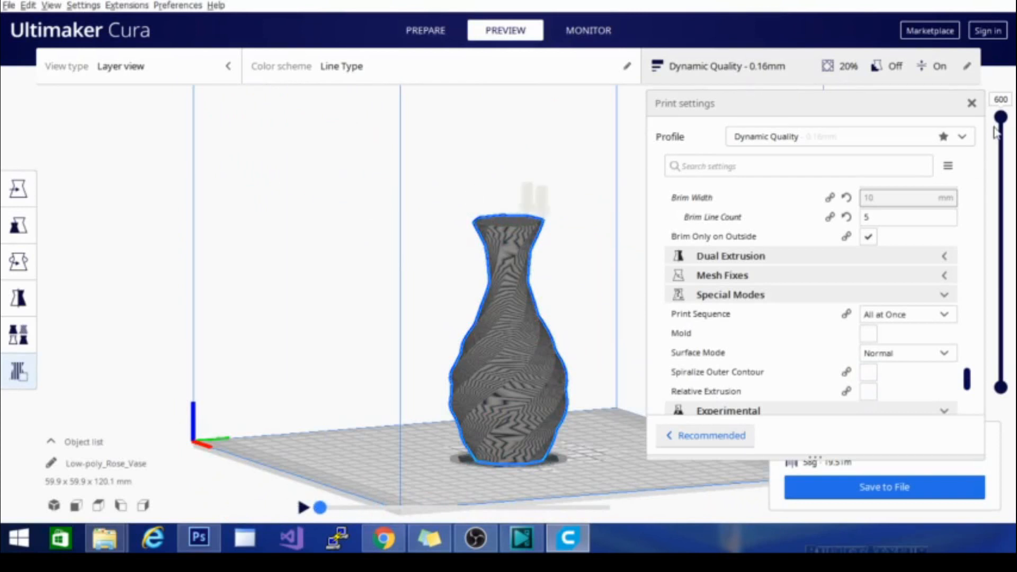
{"action": "left_click_drag", "start_coordinate": [1001, 117], "coordinate": [1001, 281]}
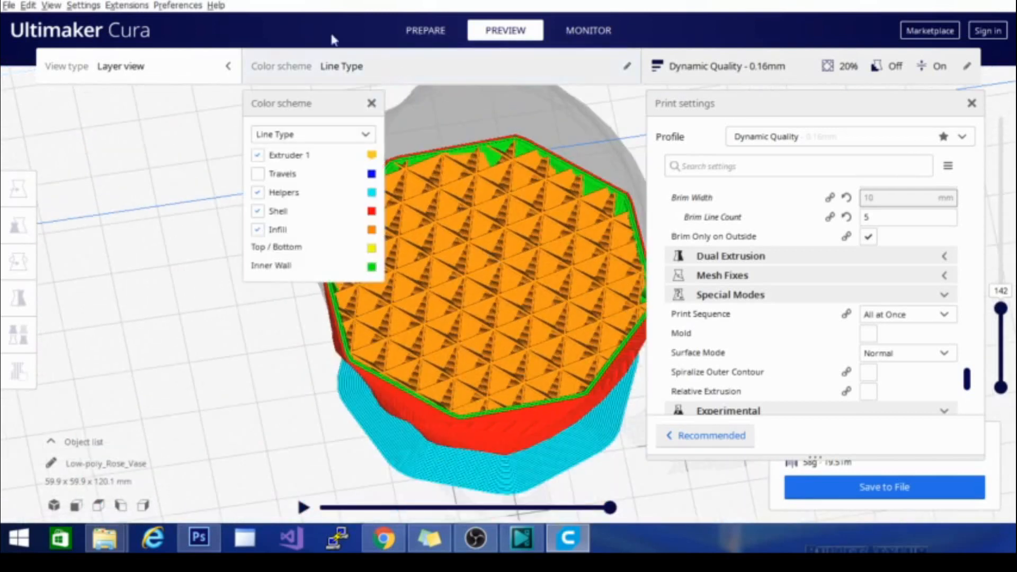
Switch the preview to X-Ray view and orbit to see the whole vase upright.
{"action": "left_click", "coordinate": [257, 174]}
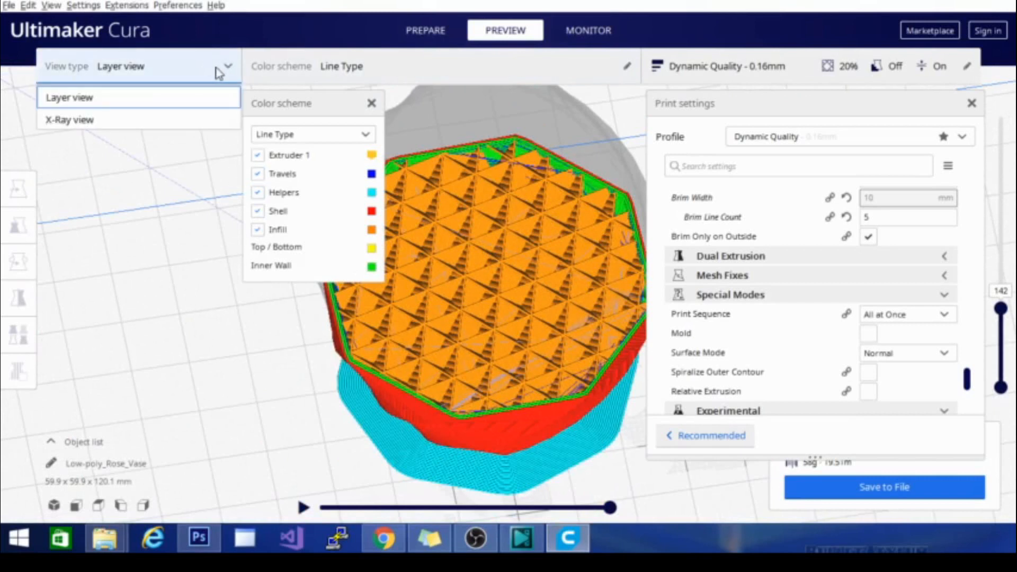
{"action": "left_click", "coordinate": [69, 119]}
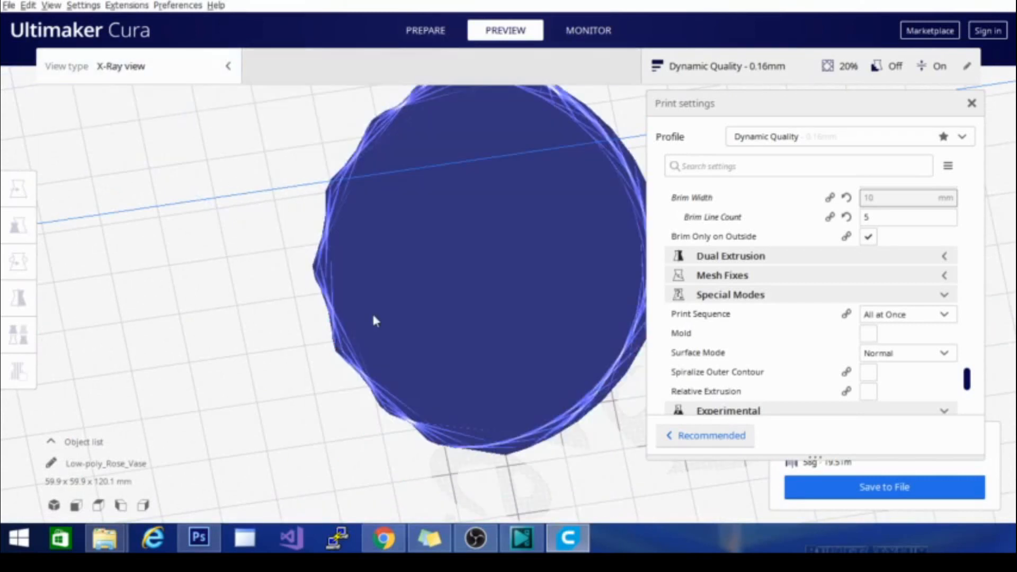
{"action": "left_click_drag", "start_coordinate": [373, 321], "coordinate": [470, 317]}
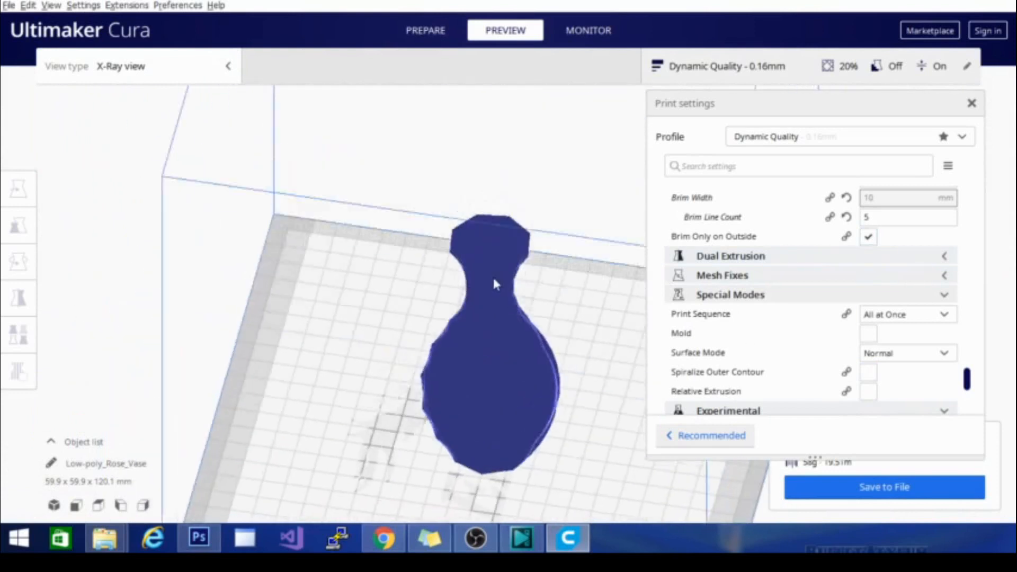
{"action": "left_click_drag", "start_coordinate": [492, 284], "coordinate": [342, 315]}
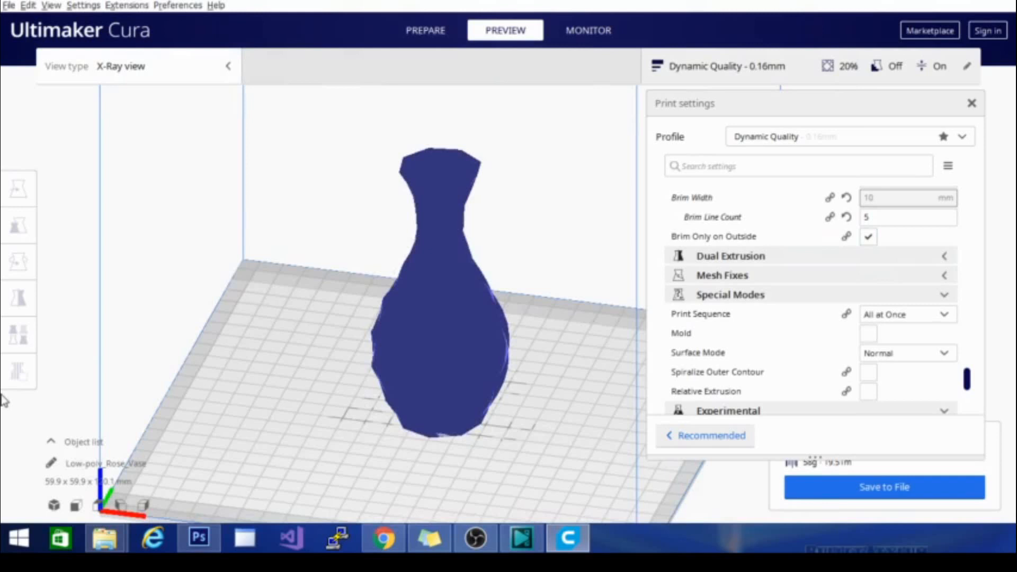
Import a second model and start moving it against the side of the vase.
{"action": "left_click", "coordinate": [6, 6]}
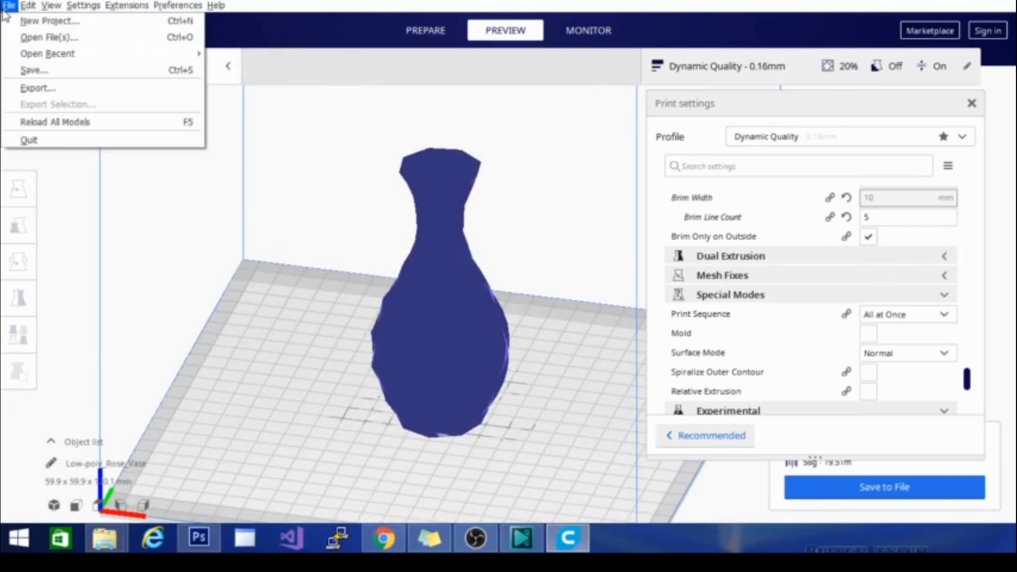
{"action": "mouse_move", "coordinate": [45, 53]}
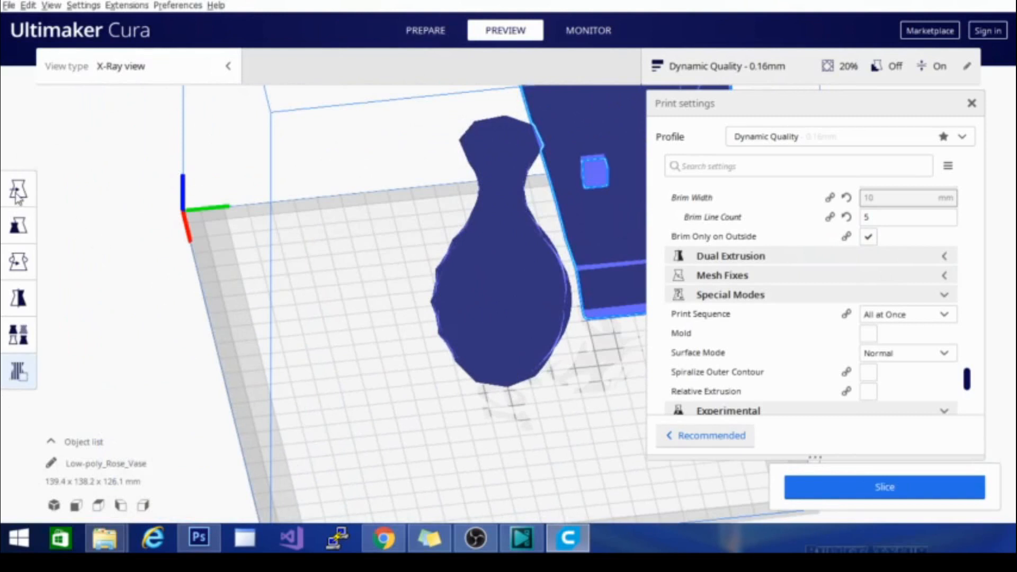
{"action": "left_click", "coordinate": [19, 189]}
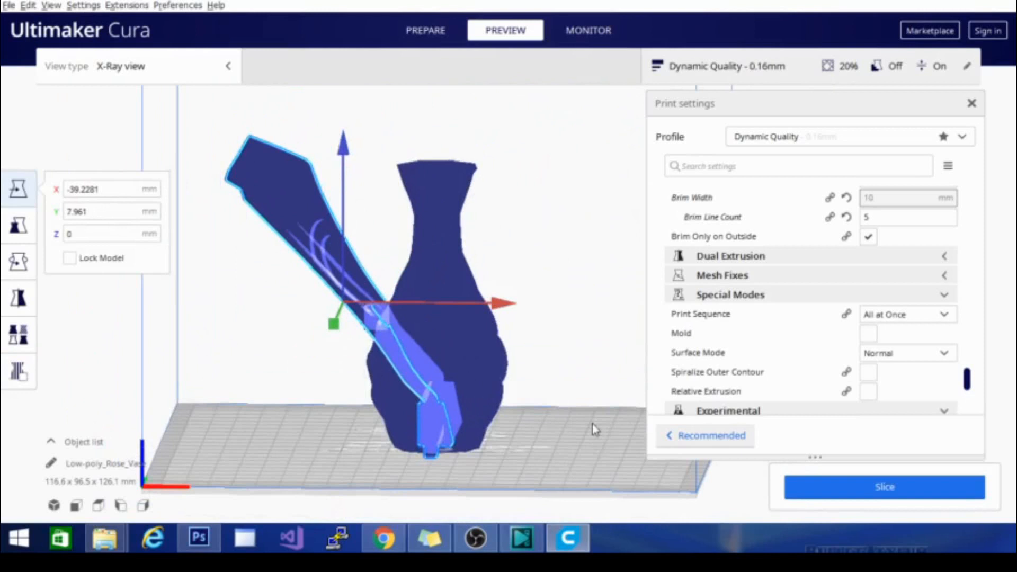
Toggle the added model's mesh type between Print as support and Normal model, then select the vase.
{"action": "left_click", "coordinate": [19, 335]}
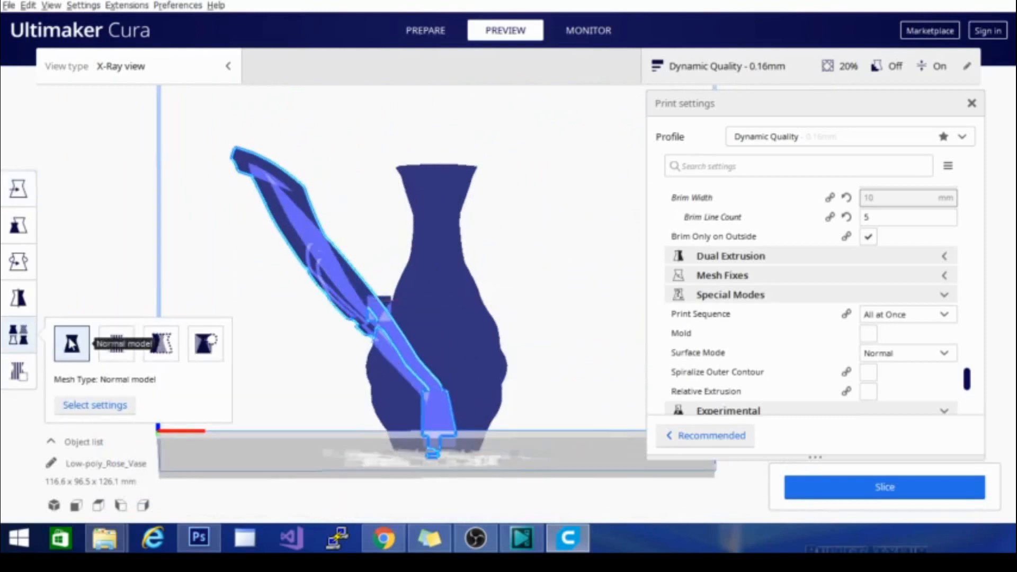
{"action": "left_click", "coordinate": [115, 343]}
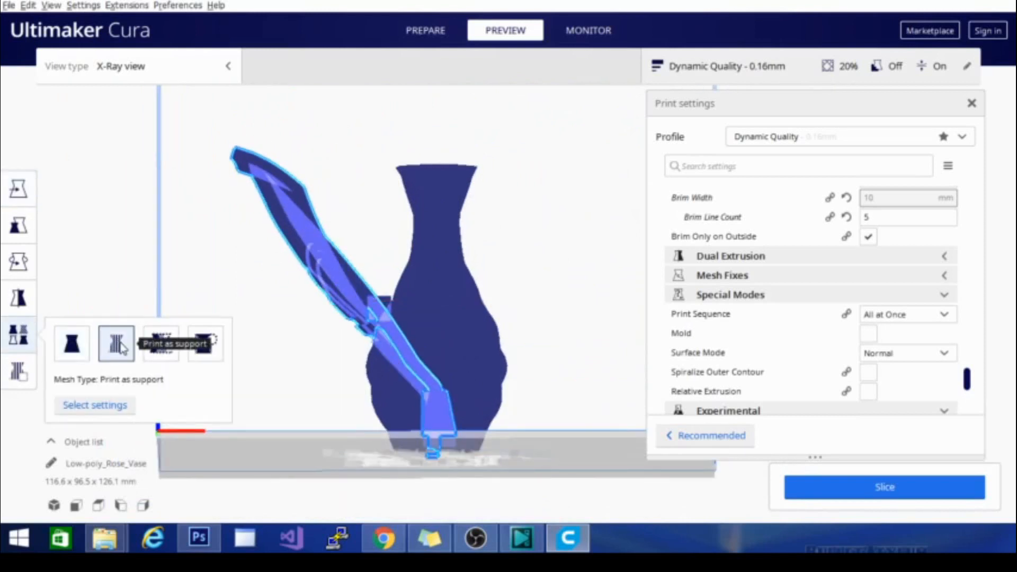
{"action": "left_click", "coordinate": [72, 343]}
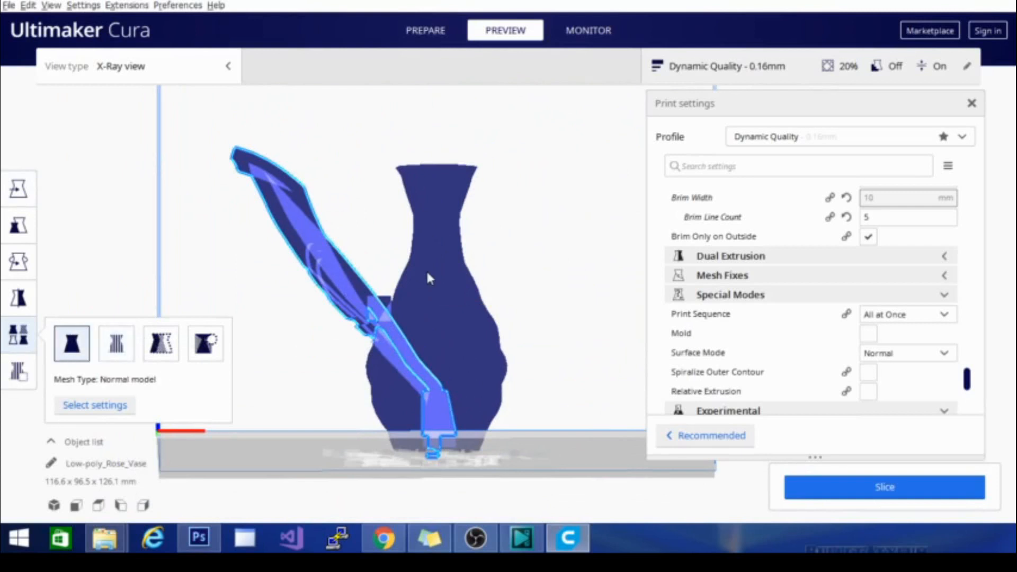
{"action": "mouse_move", "coordinate": [115, 343]}
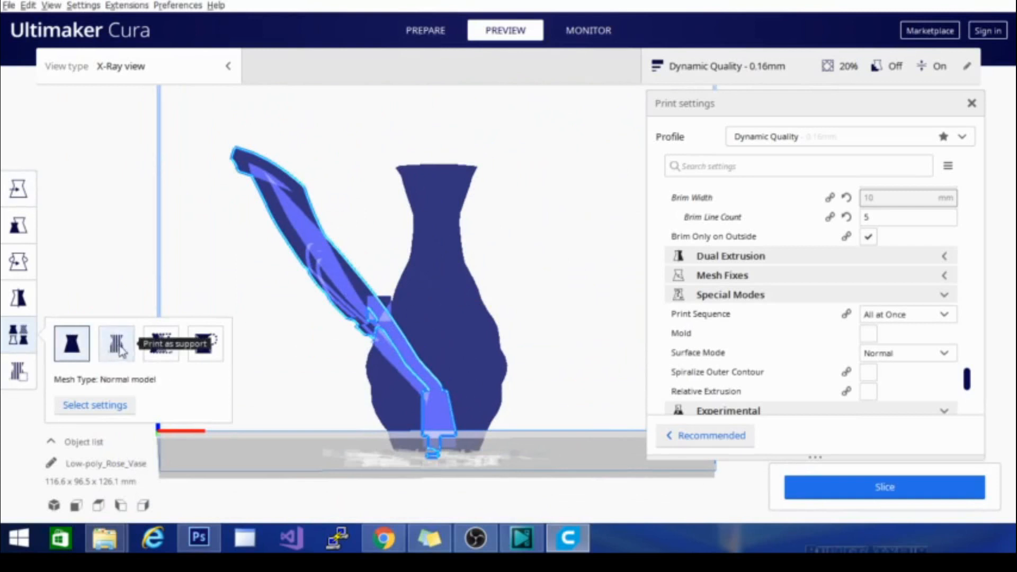
{"action": "left_click", "coordinate": [116, 343]}
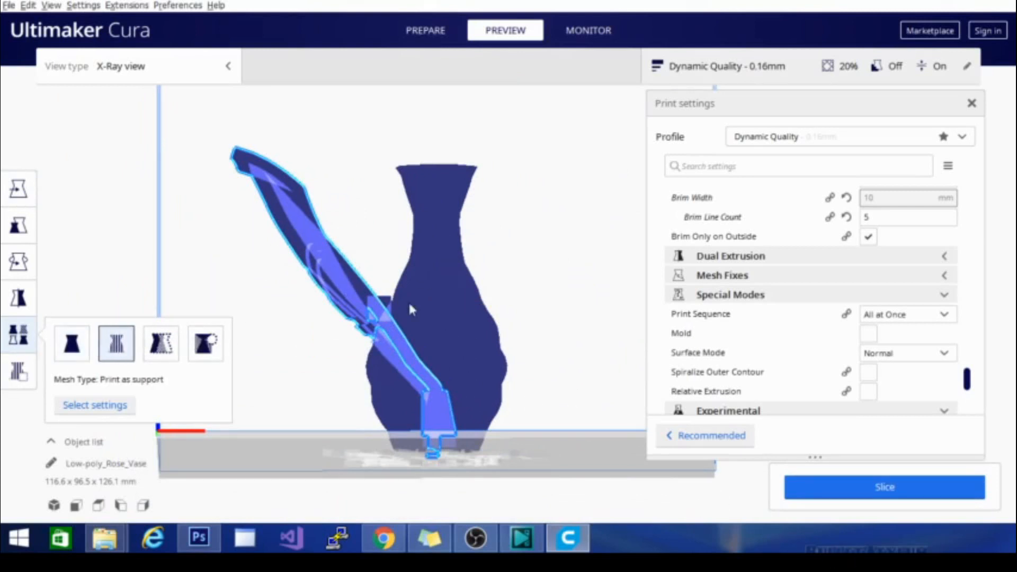
{"action": "left_click", "coordinate": [72, 344]}
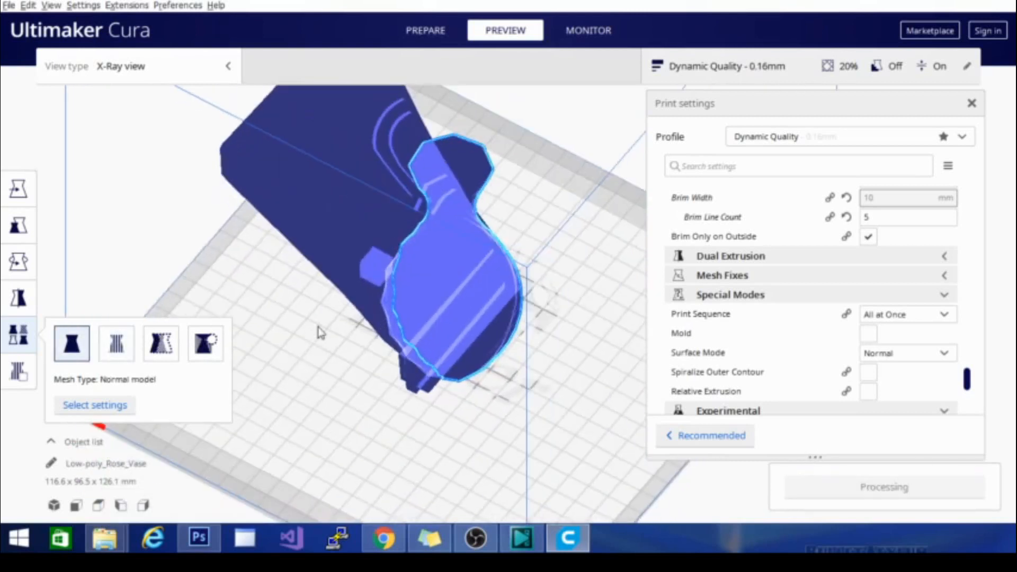
Switch back to Layer view, close Print settings and trigger slicing from Preview.
{"action": "left_click", "coordinate": [137, 66]}
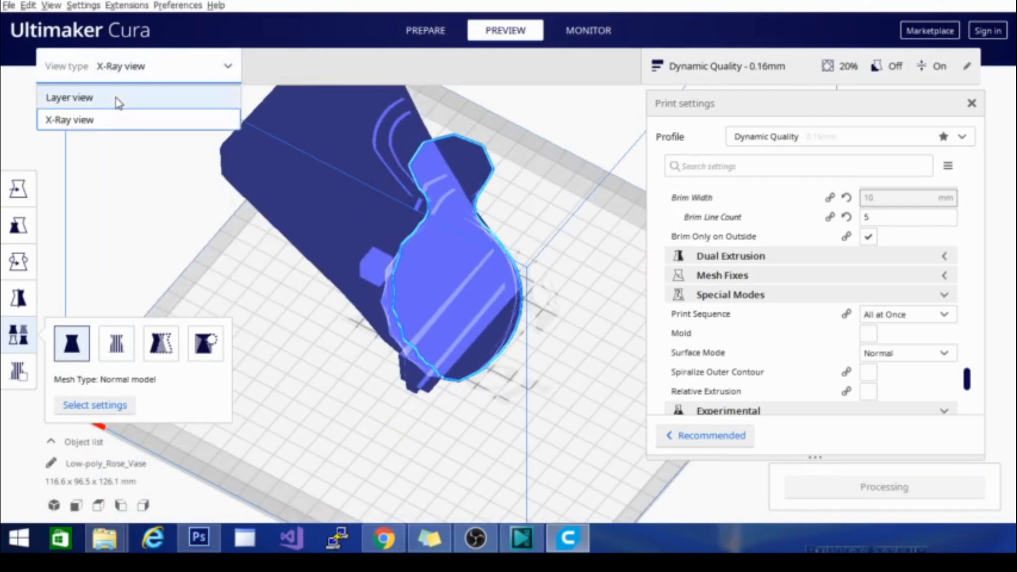
{"action": "left_click", "coordinate": [70, 98]}
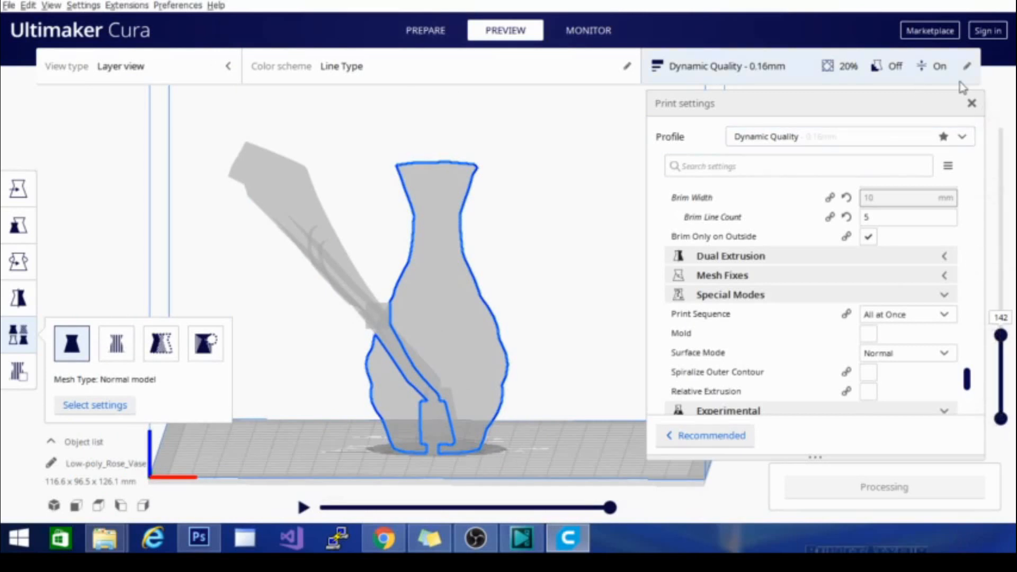
{"action": "left_click", "coordinate": [589, 30]}
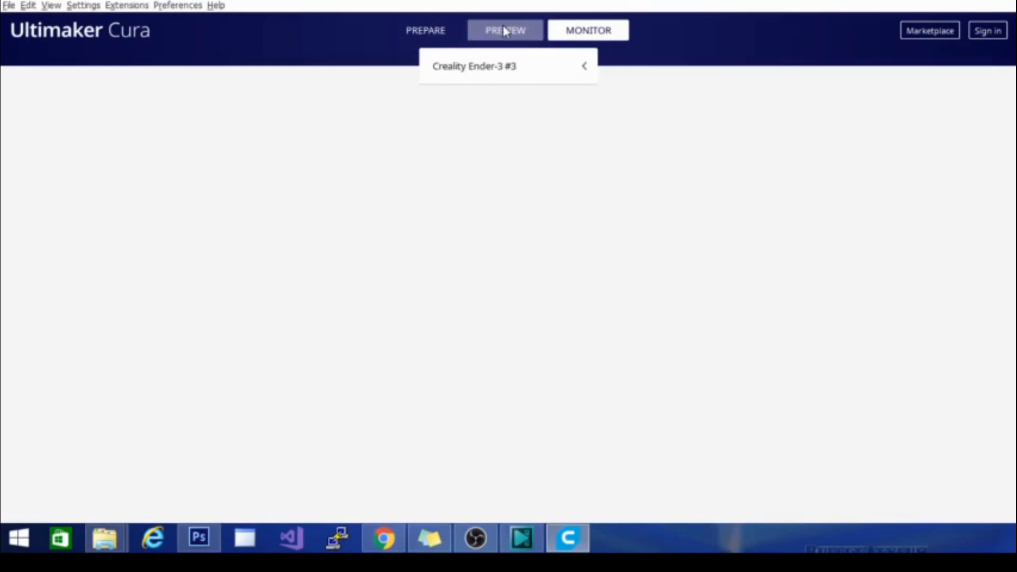
{"action": "left_click", "coordinate": [504, 30]}
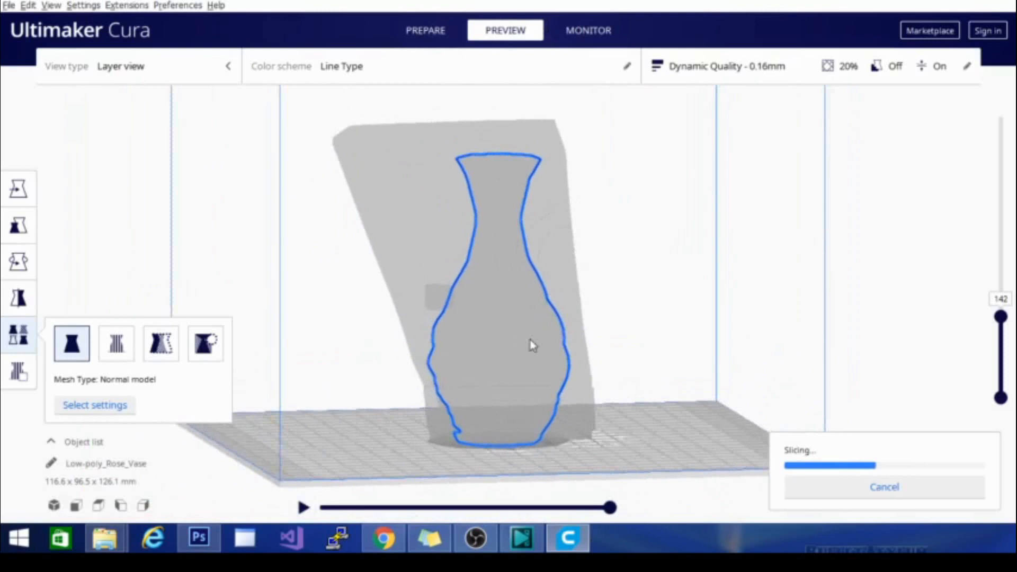
Orbit around the sliced vase to view the cyan support block from several sides.
{"action": "left_click_drag", "start_coordinate": [532, 345], "coordinate": [617, 410]}
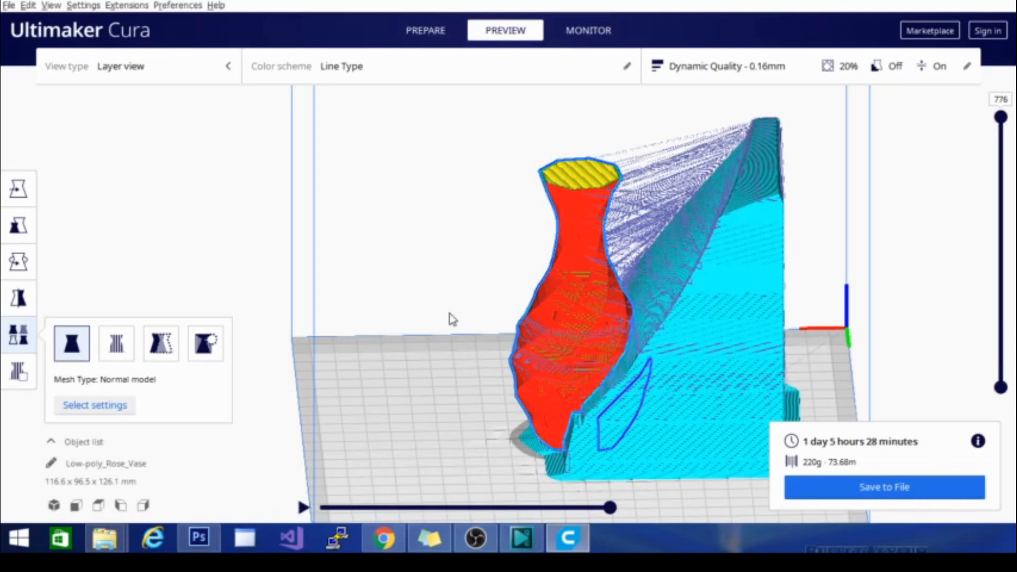
{"action": "left_click_drag", "start_coordinate": [453, 319], "coordinate": [343, 373]}
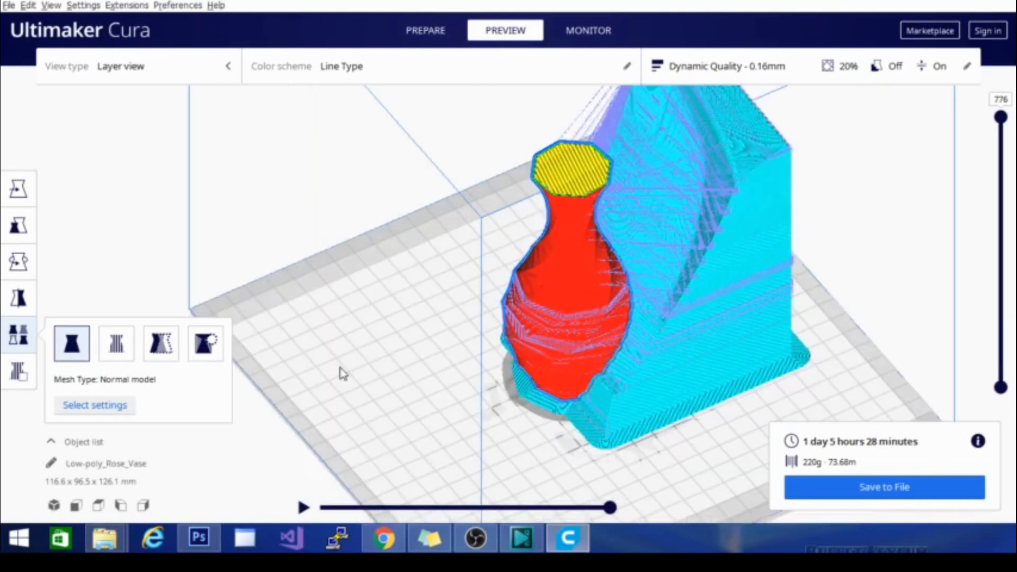
{"action": "left_click_drag", "start_coordinate": [344, 373], "coordinate": [704, 298]}
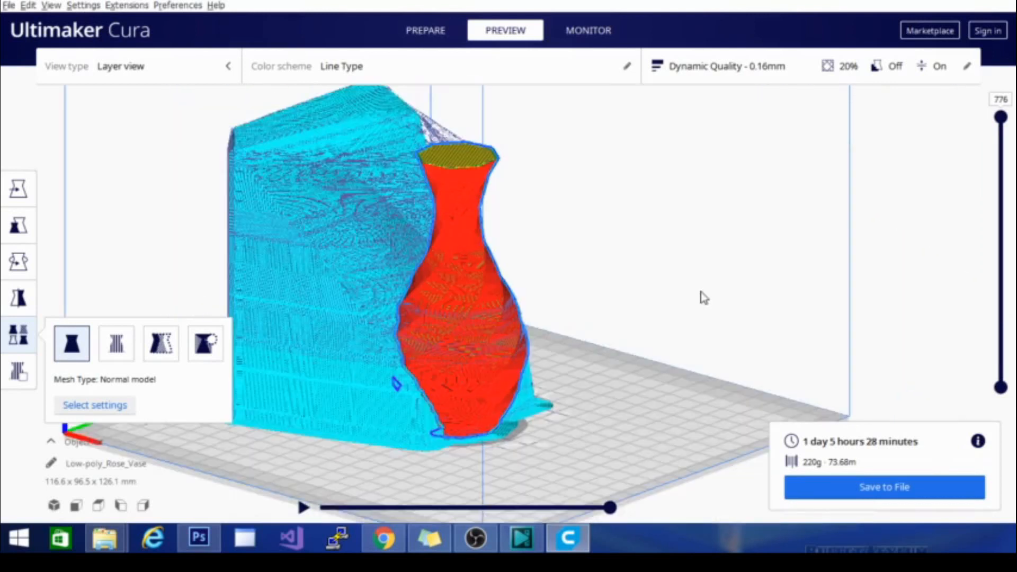
{"action": "left_click_drag", "start_coordinate": [704, 298], "coordinate": [658, 363]}
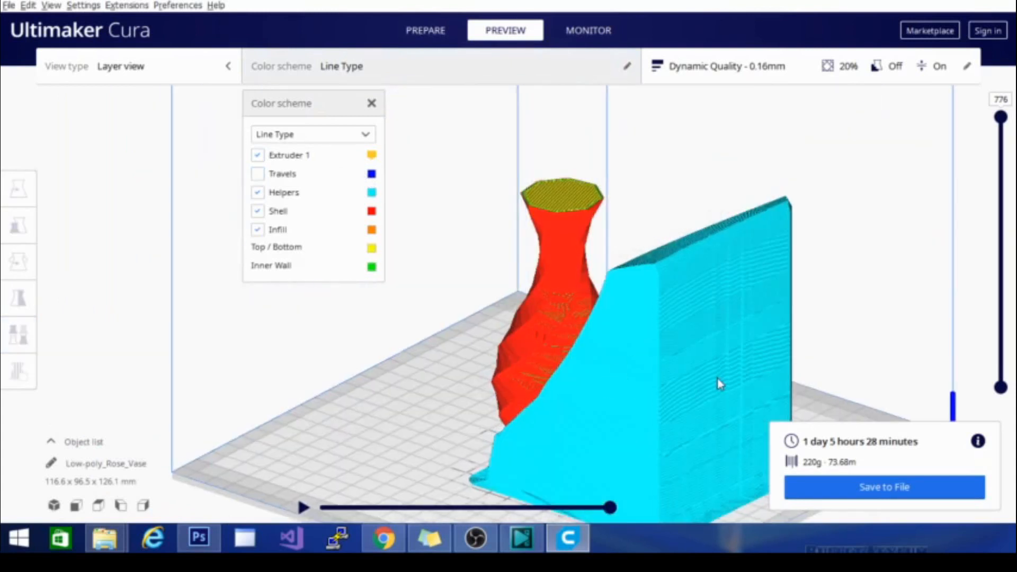
Switch to X-Ray view and orbit to inspect where the vase and support model overlap.
{"action": "left_click", "coordinate": [132, 66]}
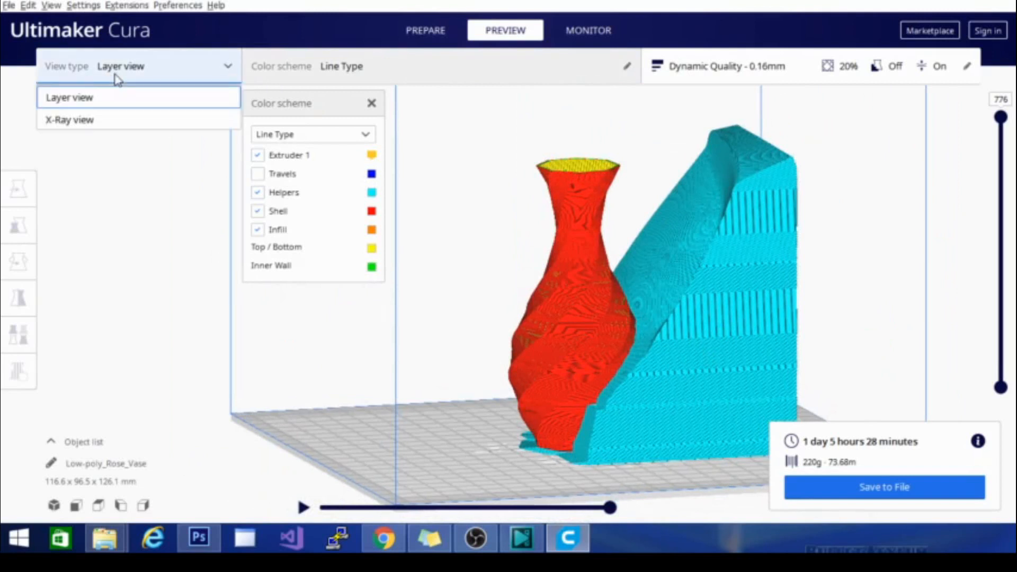
{"action": "left_click", "coordinate": [70, 119]}
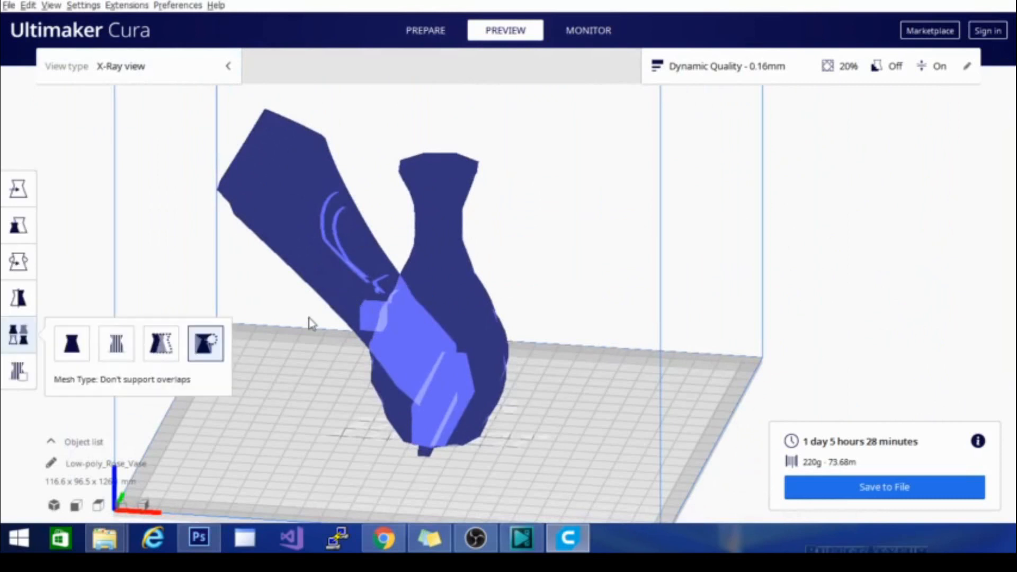
{"action": "left_click_drag", "start_coordinate": [312, 323], "coordinate": [769, 348]}
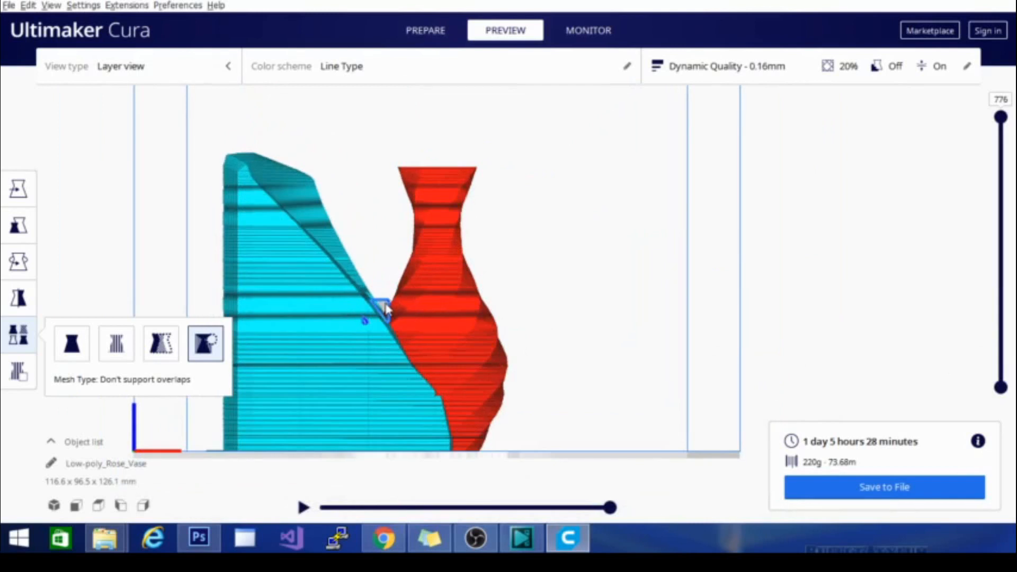
{"action": "mouse_move", "coordinate": [400, 350]}
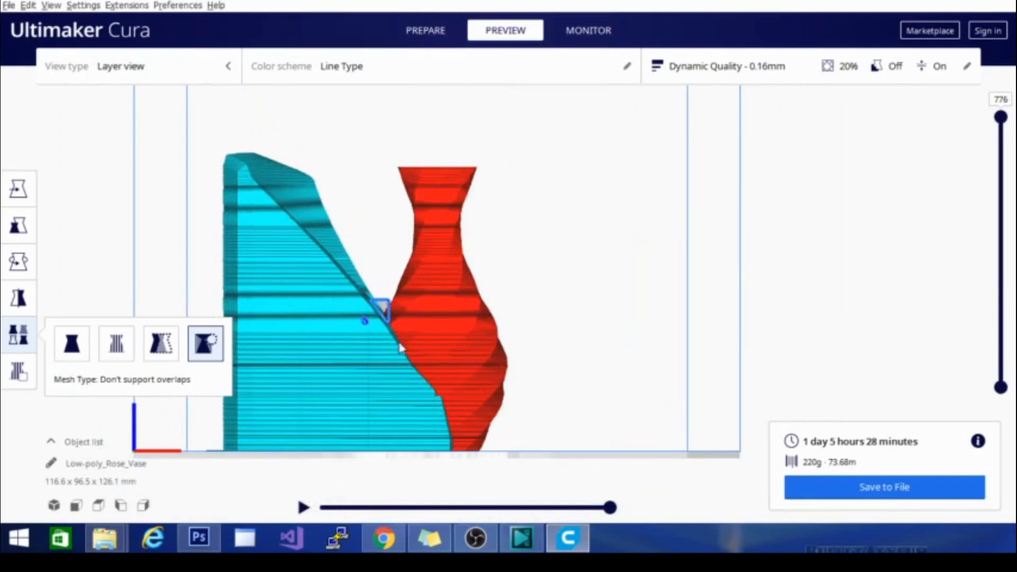
{"action": "mouse_move", "coordinate": [578, 223]}
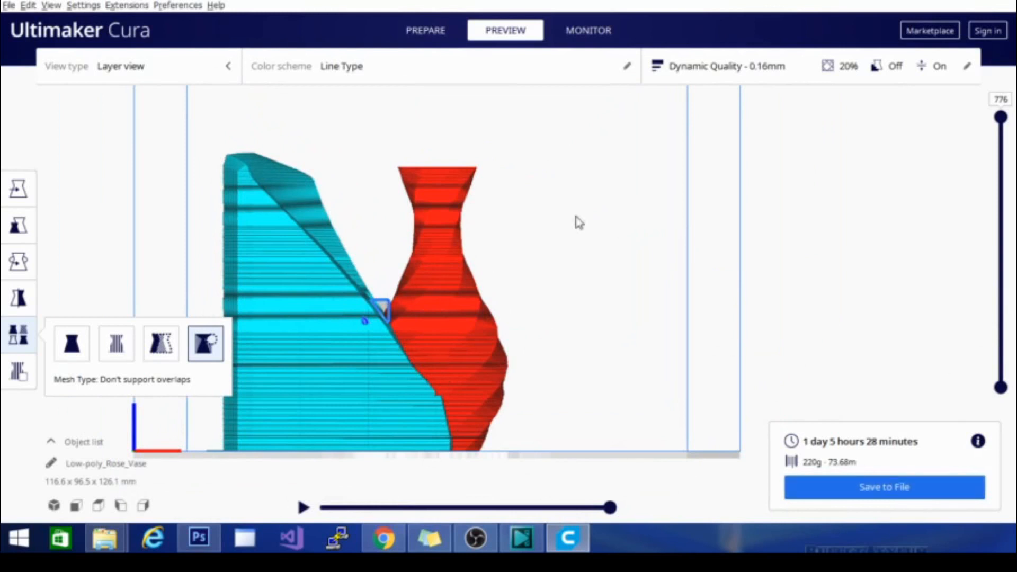
{"action": "left_click_drag", "start_coordinate": [577, 223], "coordinate": [260, 306]}
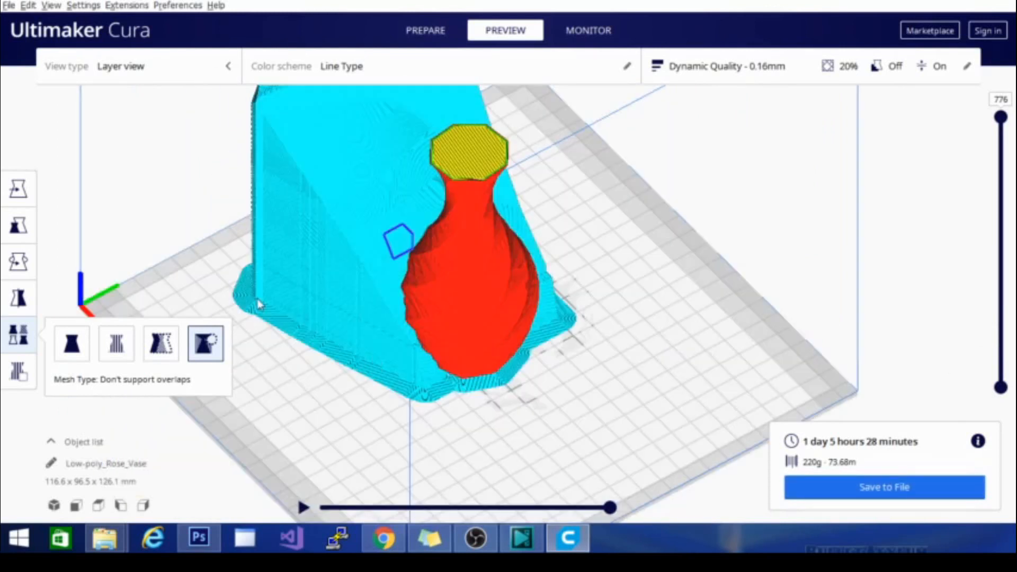